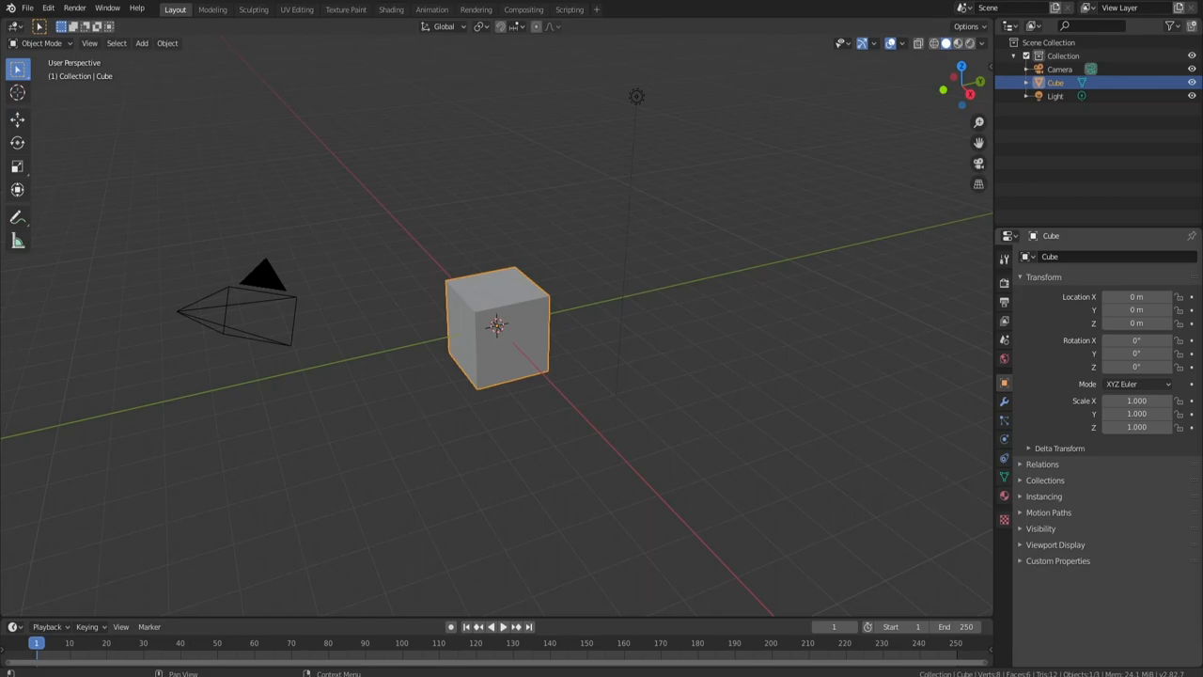
pyautogui.moveTo(963, 267)
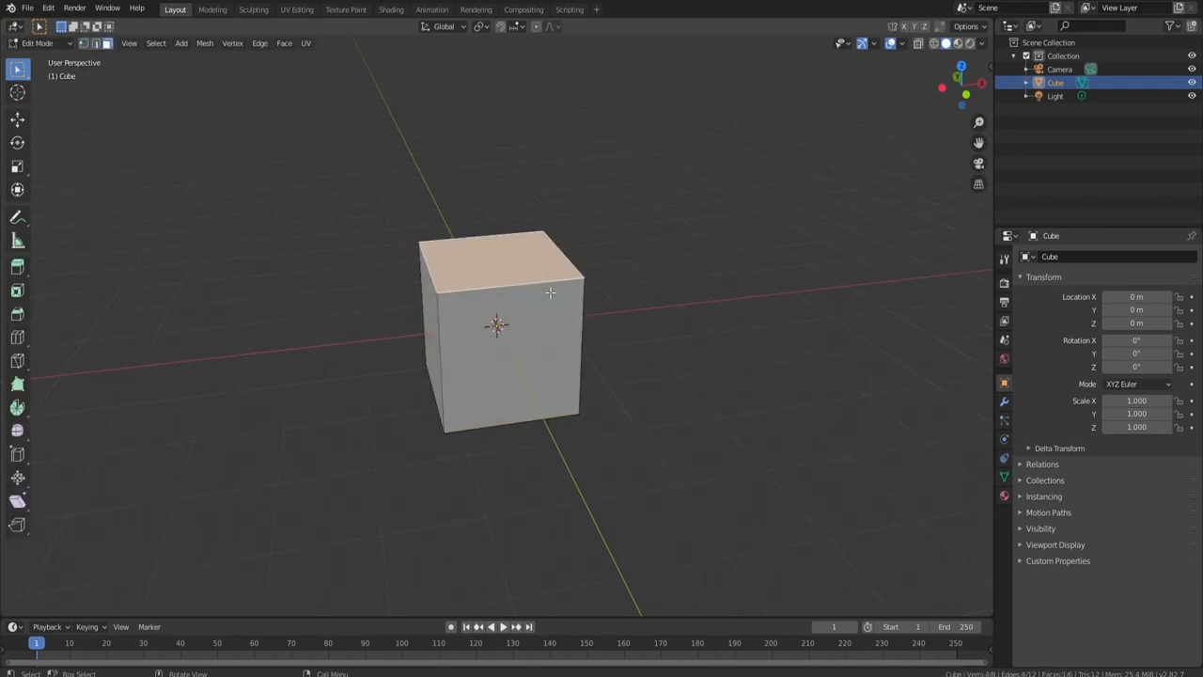
# Step: Delete the default cube and add a cylinder with fewer vertices, viewed from the front
pyautogui.press('Tab')
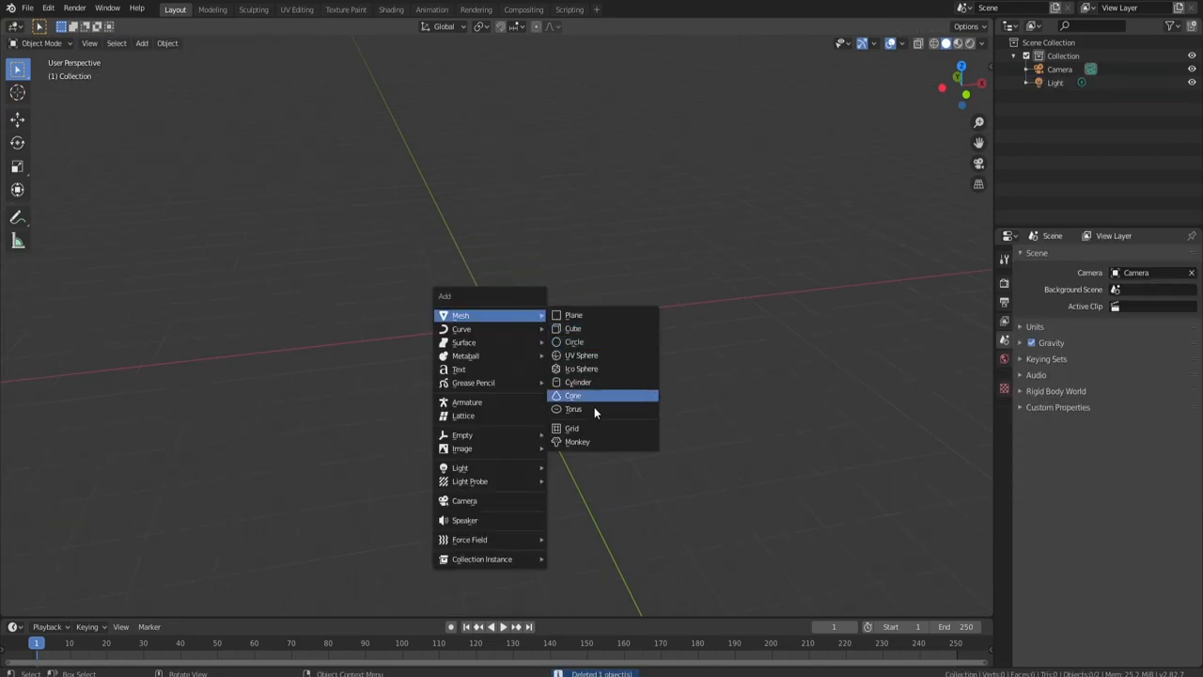
pyautogui.click(579, 381)
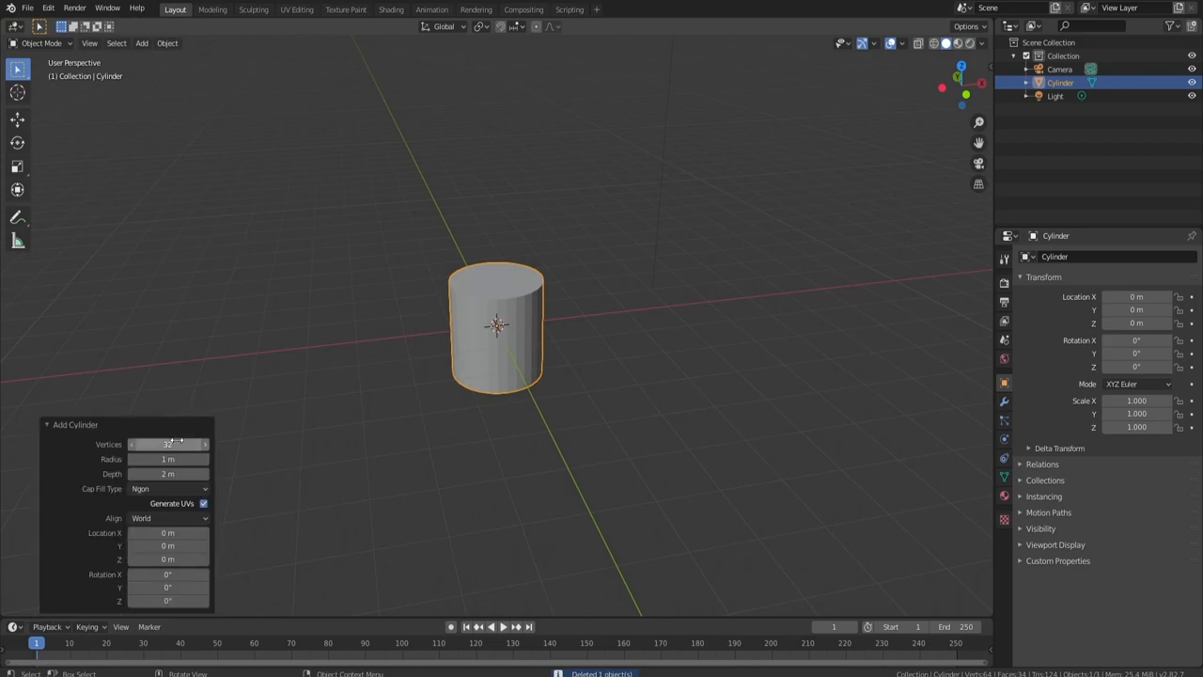
pyautogui.moveTo(167, 443); pyautogui.dragTo(151, 444)
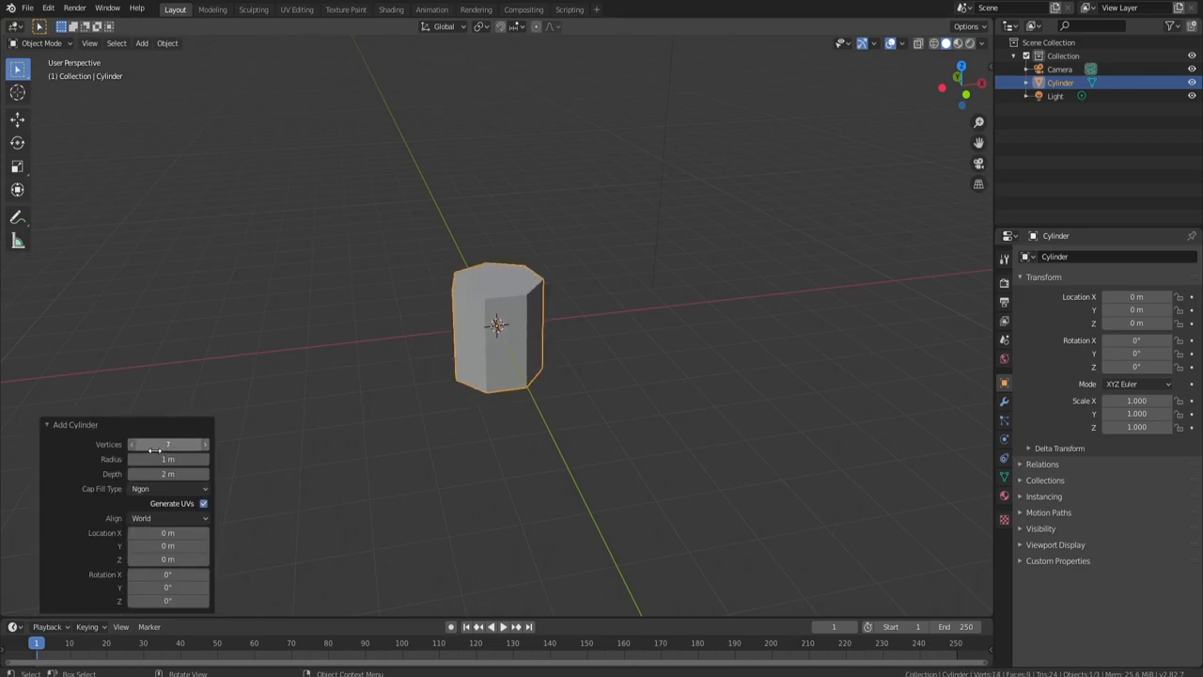
pyautogui.press('Tab')
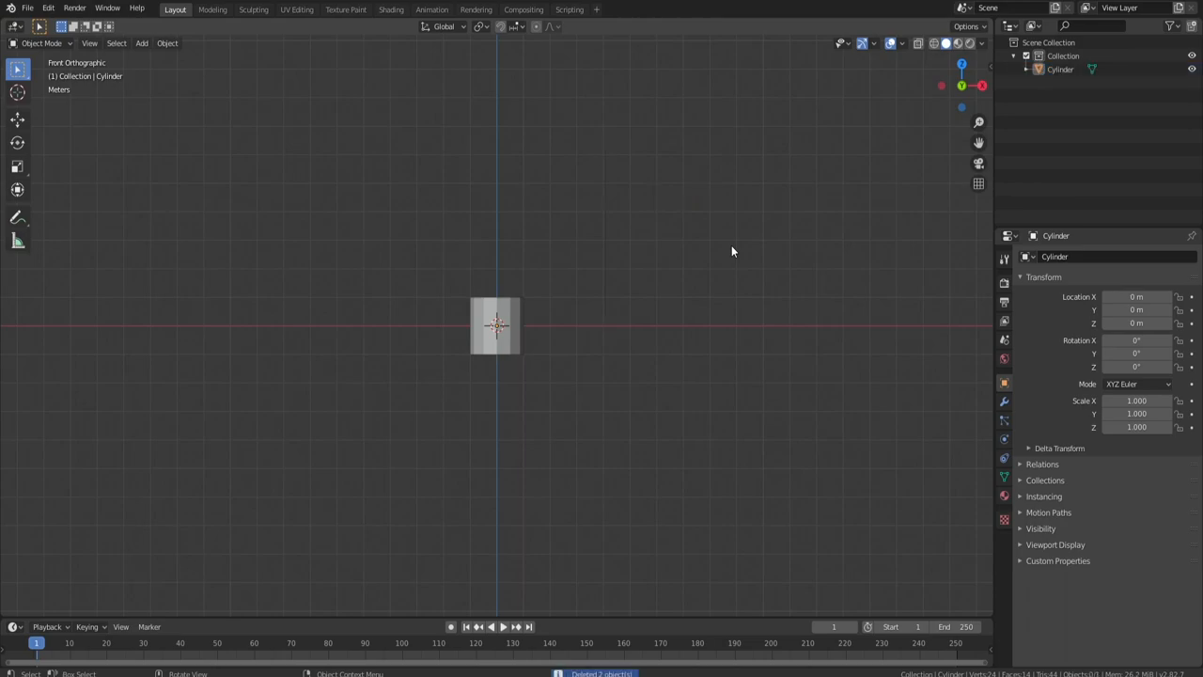
# Step: Extrude and rotate the cylinder's top ring repeatedly into a long, winding stalk
pyautogui.press('Tab')
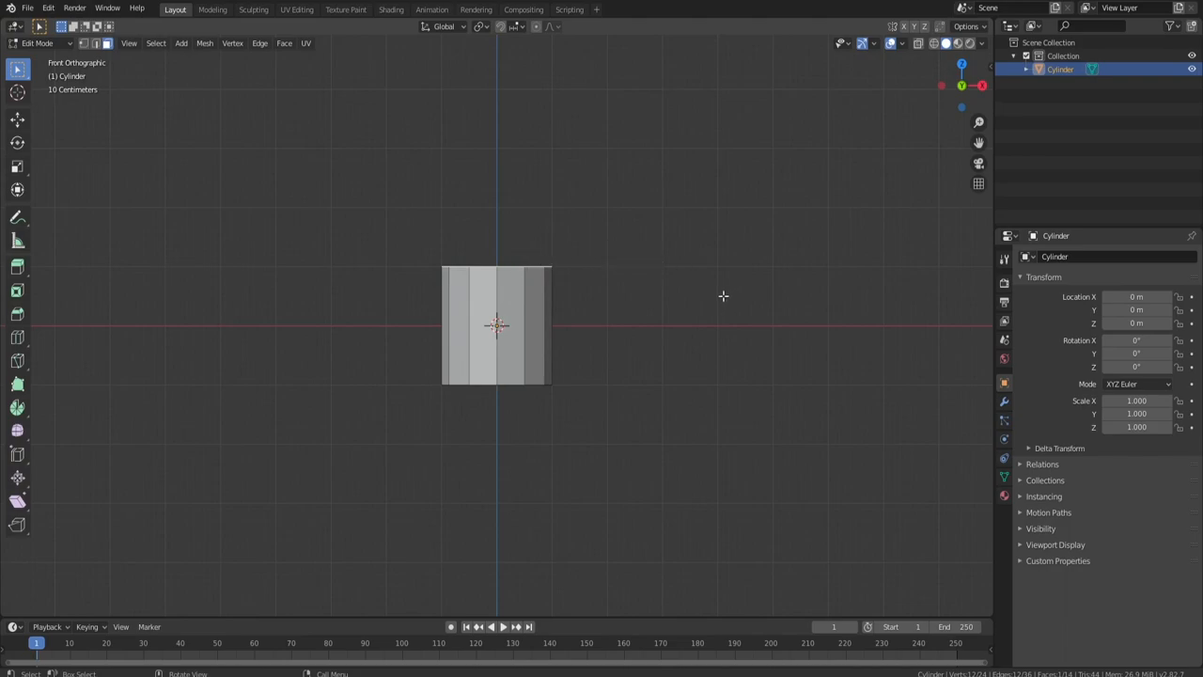
pyautogui.moveTo(536, 261)
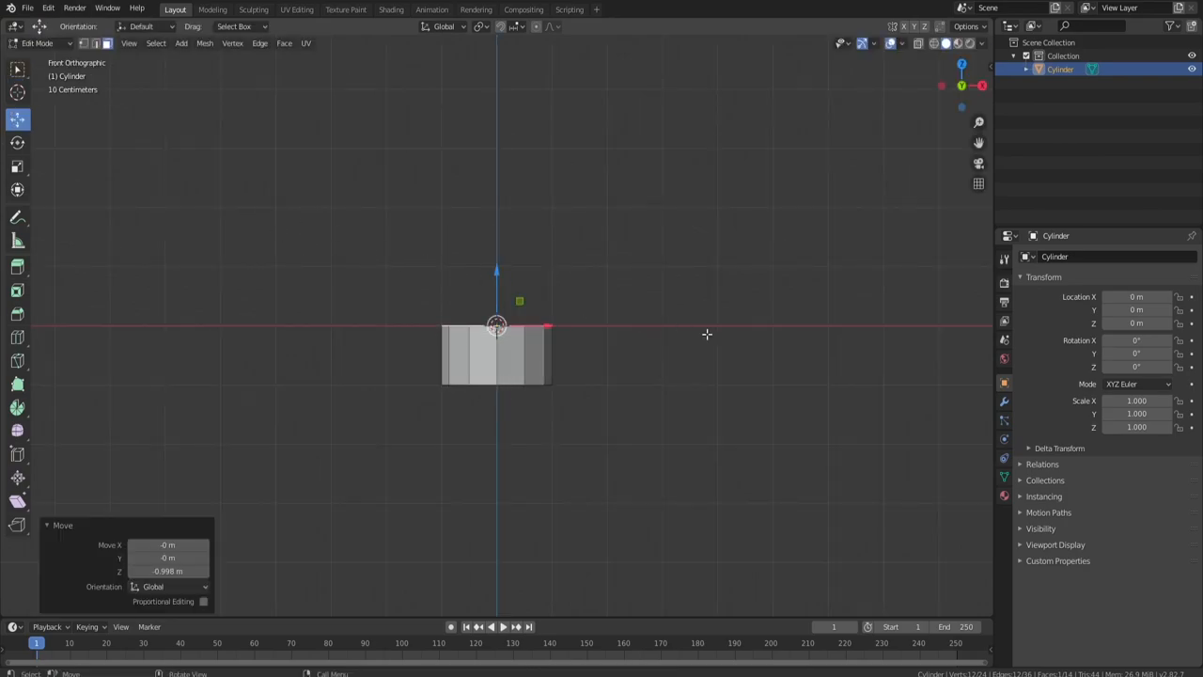
pyautogui.press('s')
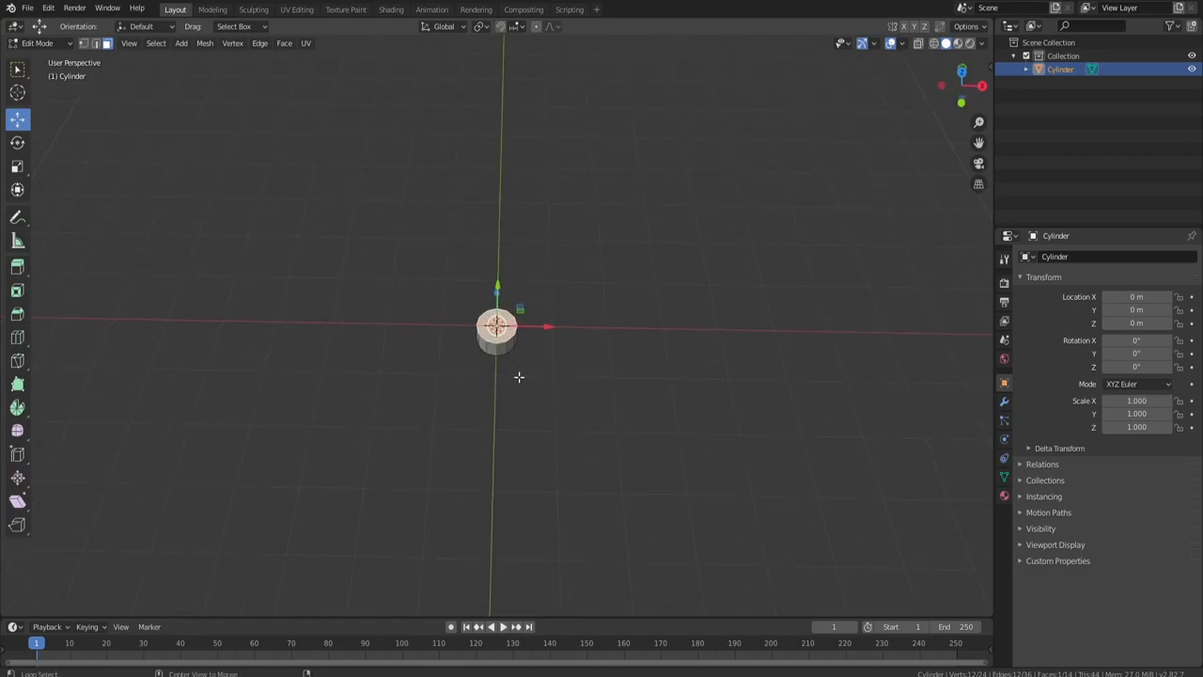
pyautogui.press('KP_1')
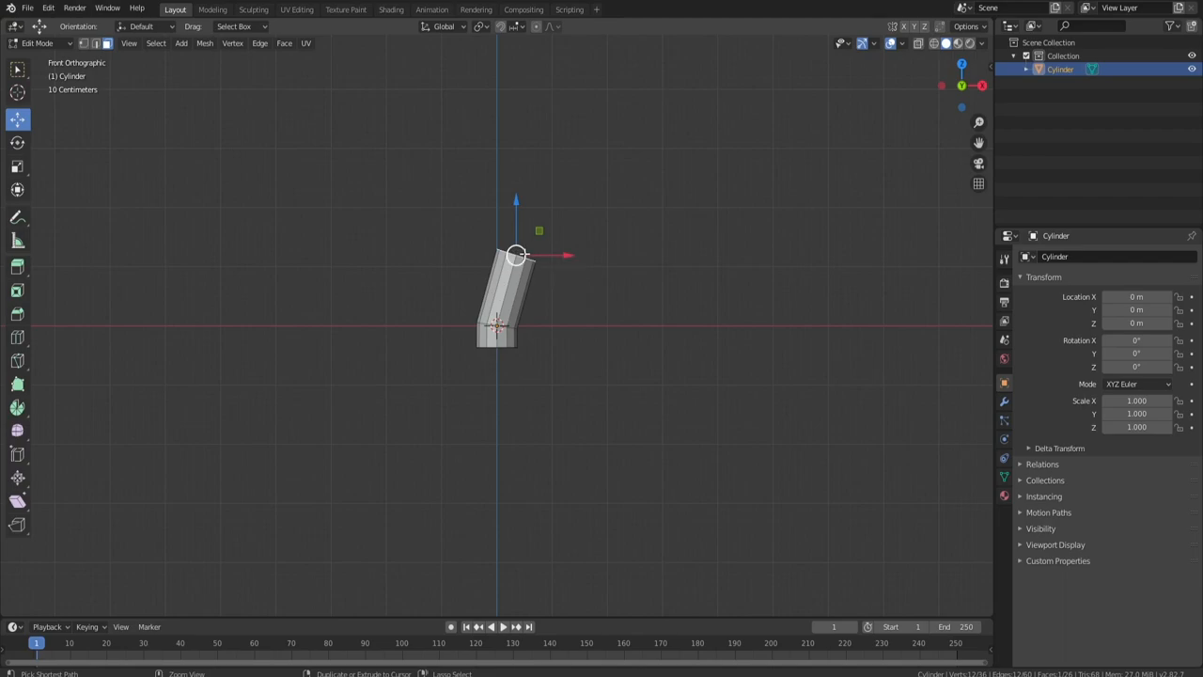
pyautogui.moveTo(560, 179)
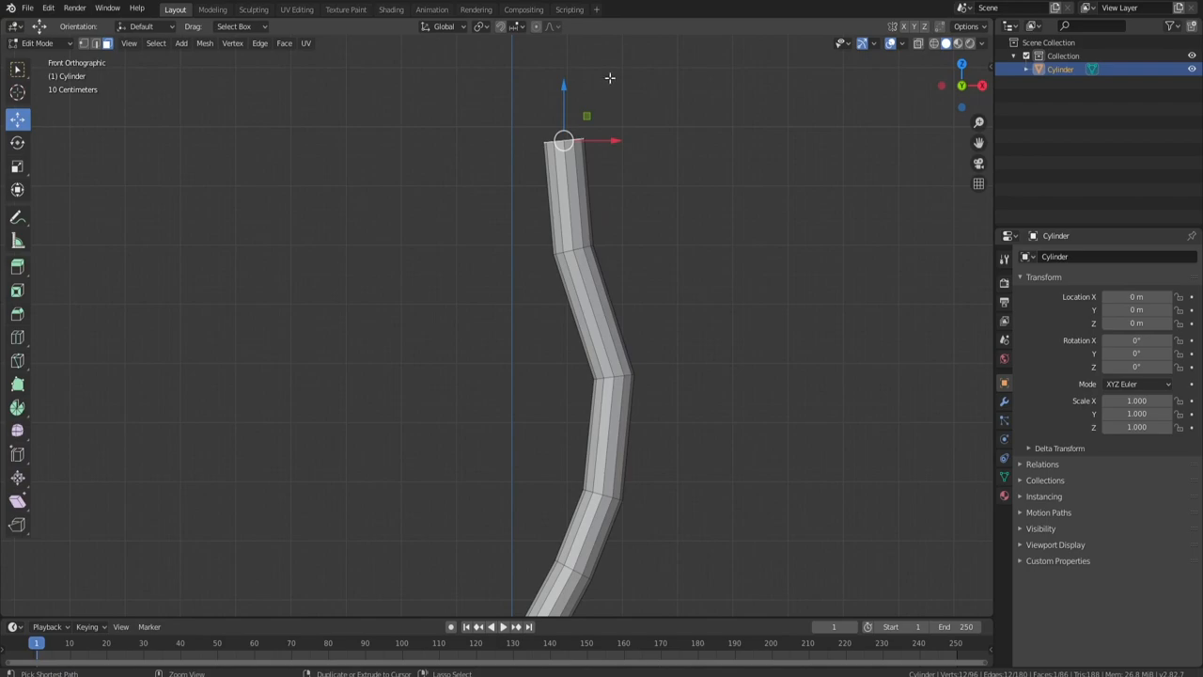
pyautogui.scroll(-3)
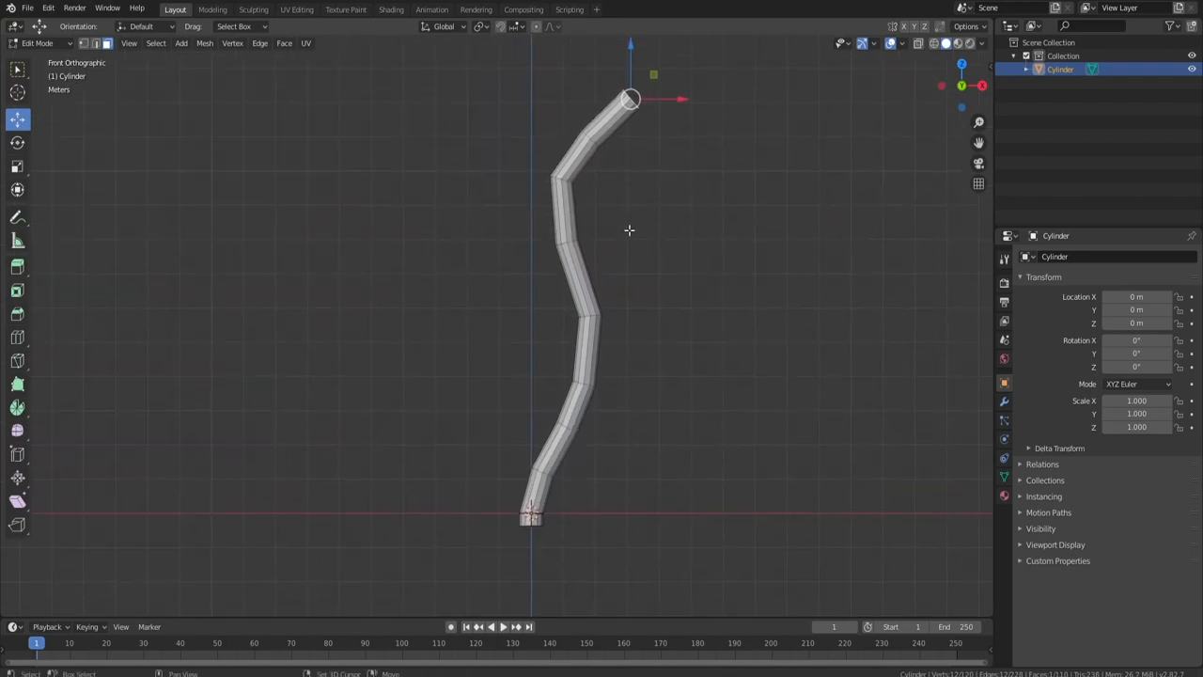
pyautogui.press('Tab')
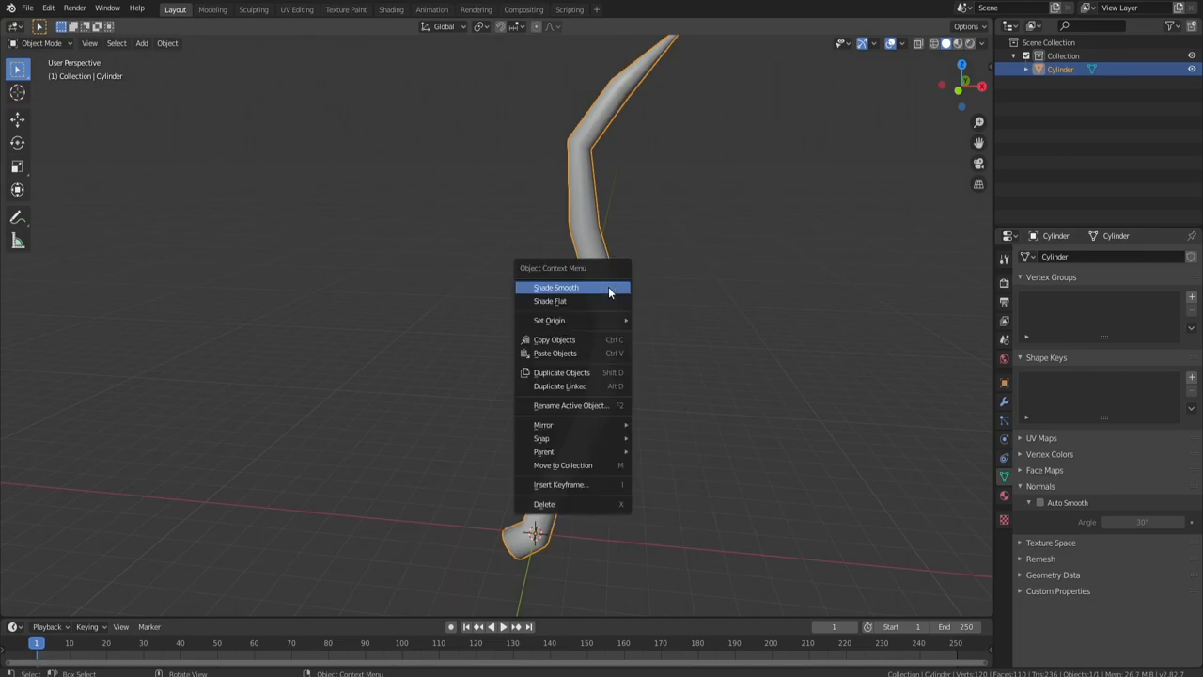
# Step: Shade the stalk smooth and add a new cube mesh beside it
pyautogui.click(557, 285)
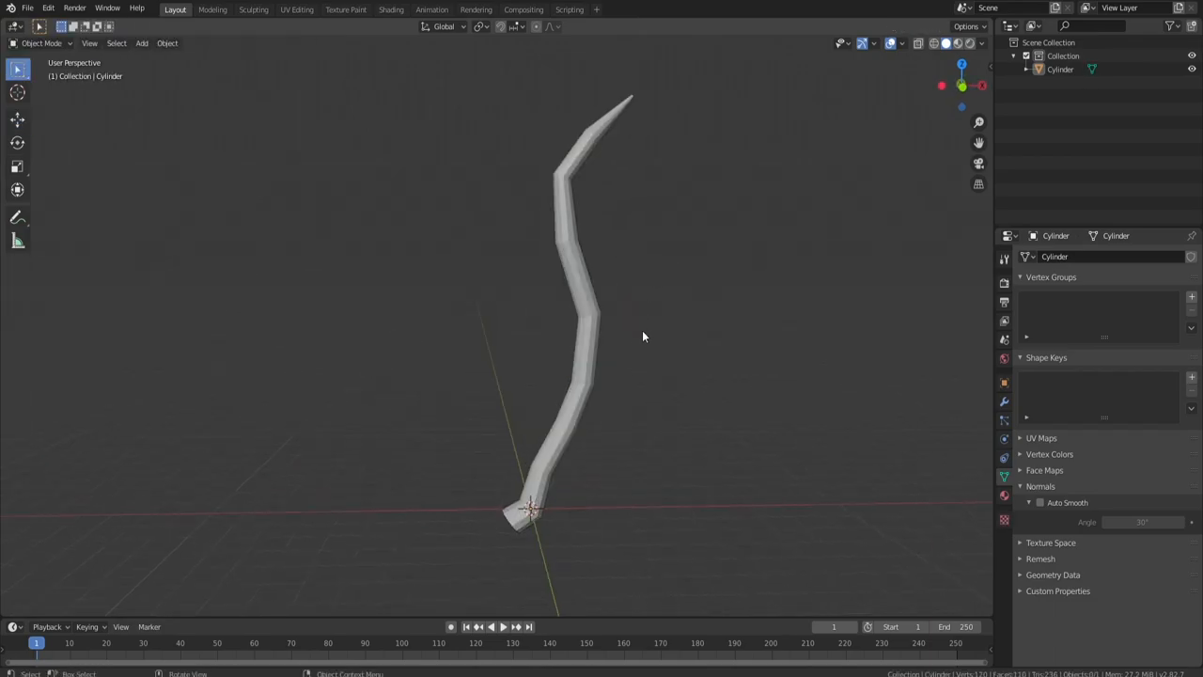
pyautogui.click(143, 43)
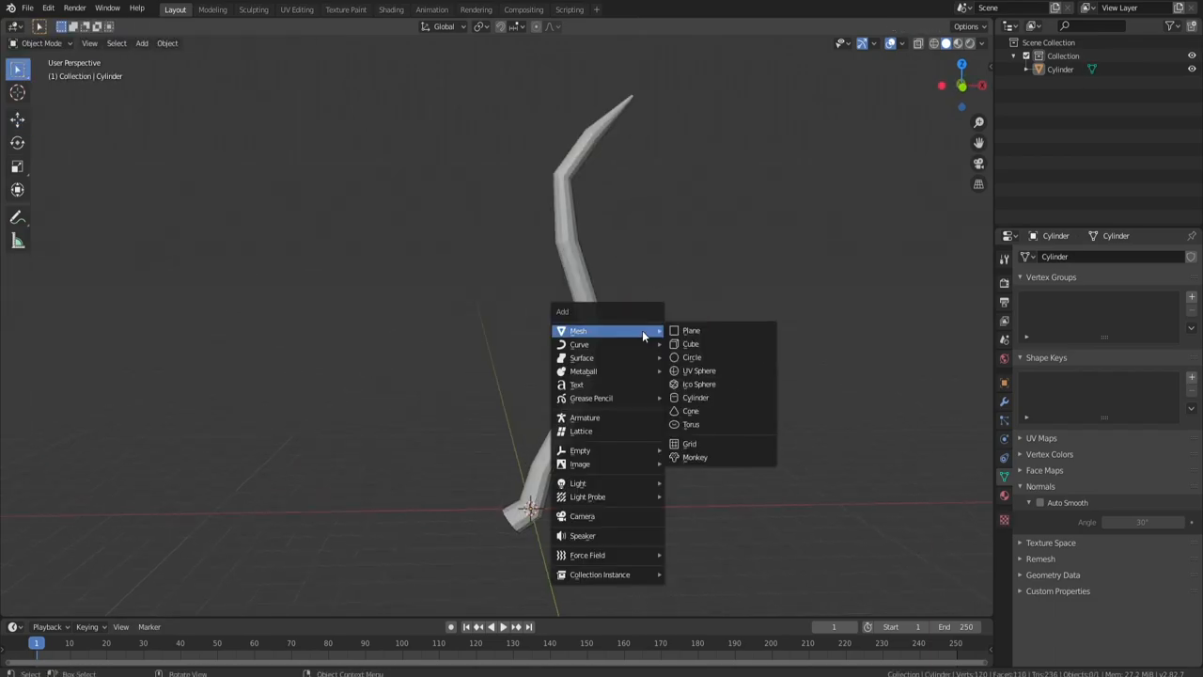
pyautogui.moveTo(699, 370)
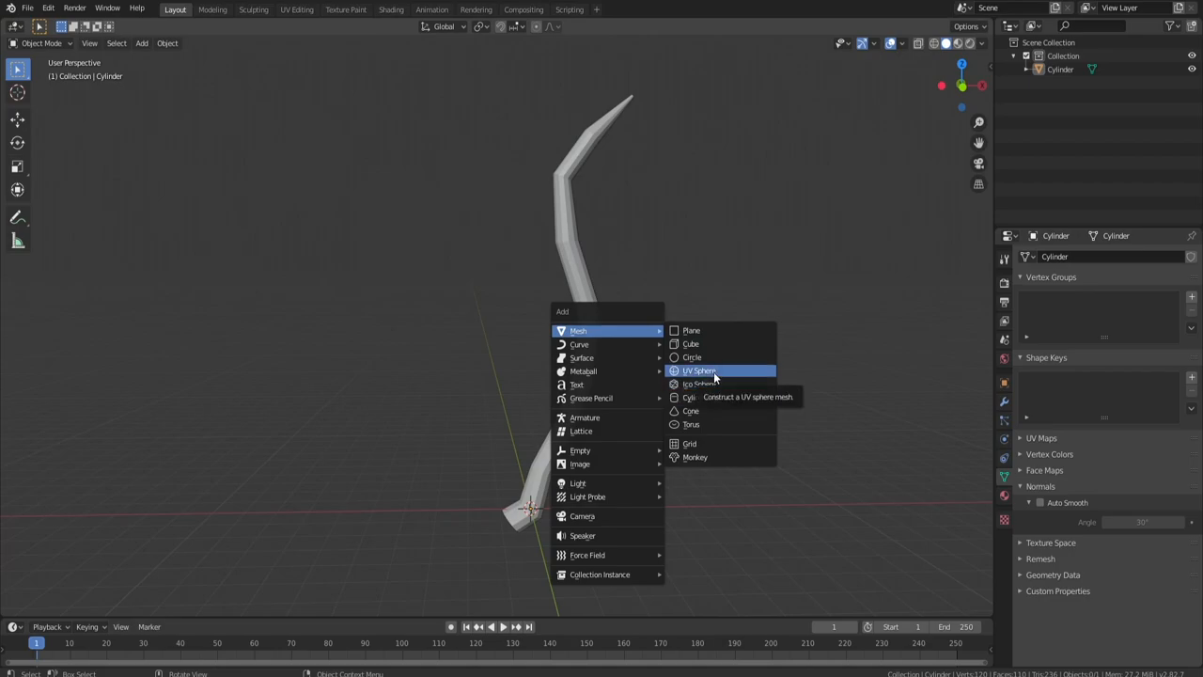
pyautogui.moveTo(692, 342)
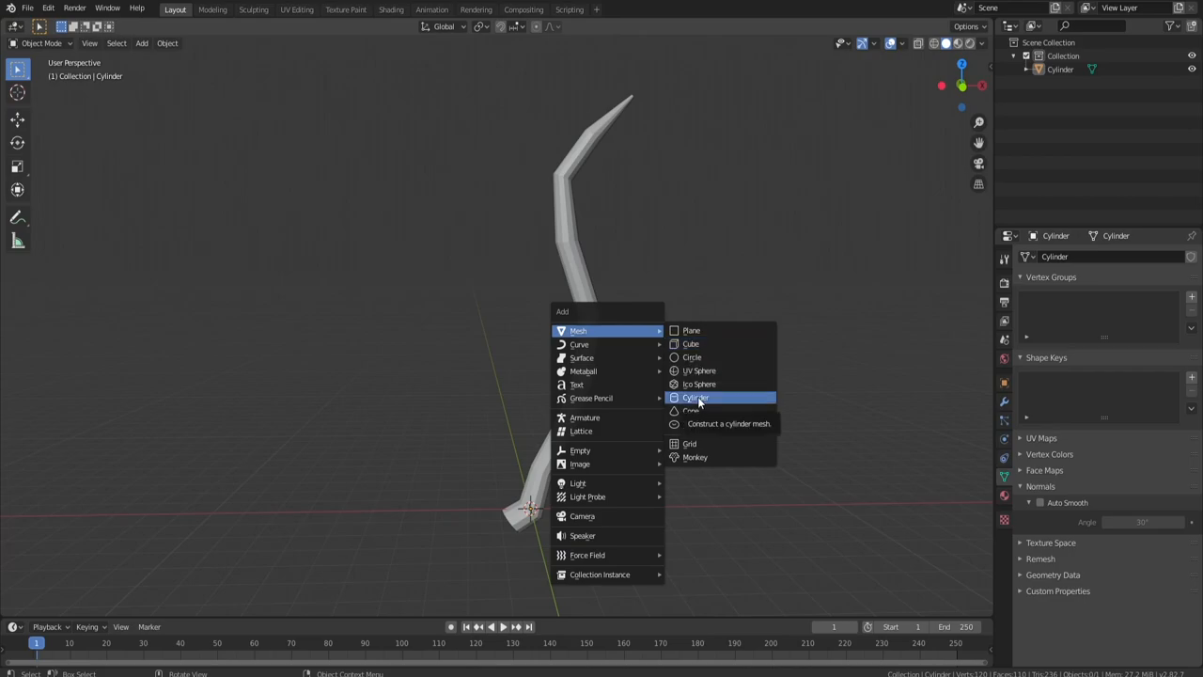
pyautogui.moveTo(692, 343)
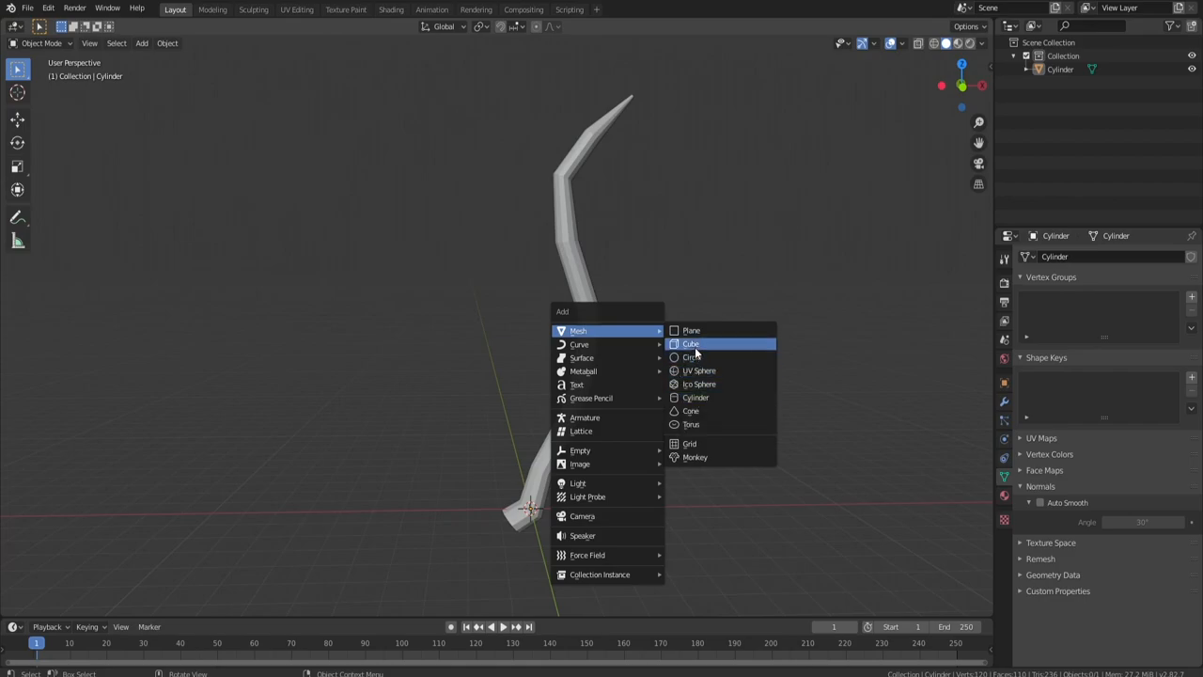
pyautogui.click(692, 343)
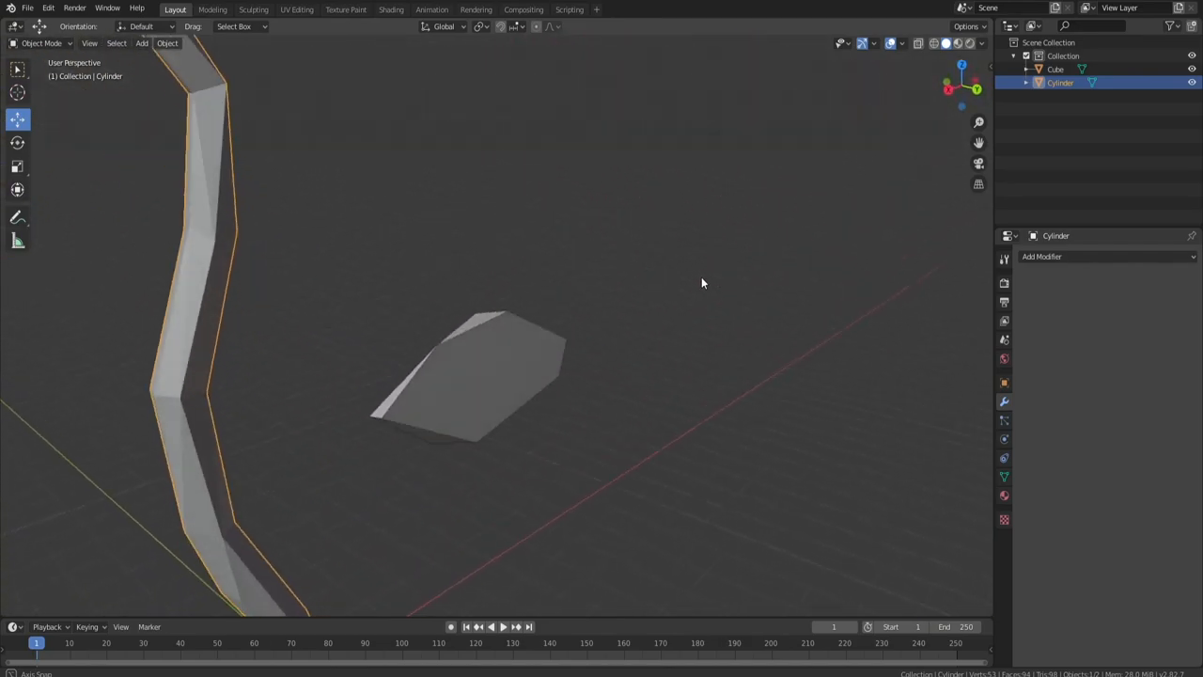
# Step: Flatten and stretch the cube's vertices into a pointed leaf-shaped feather beside the stalk
pyautogui.press('Tab')
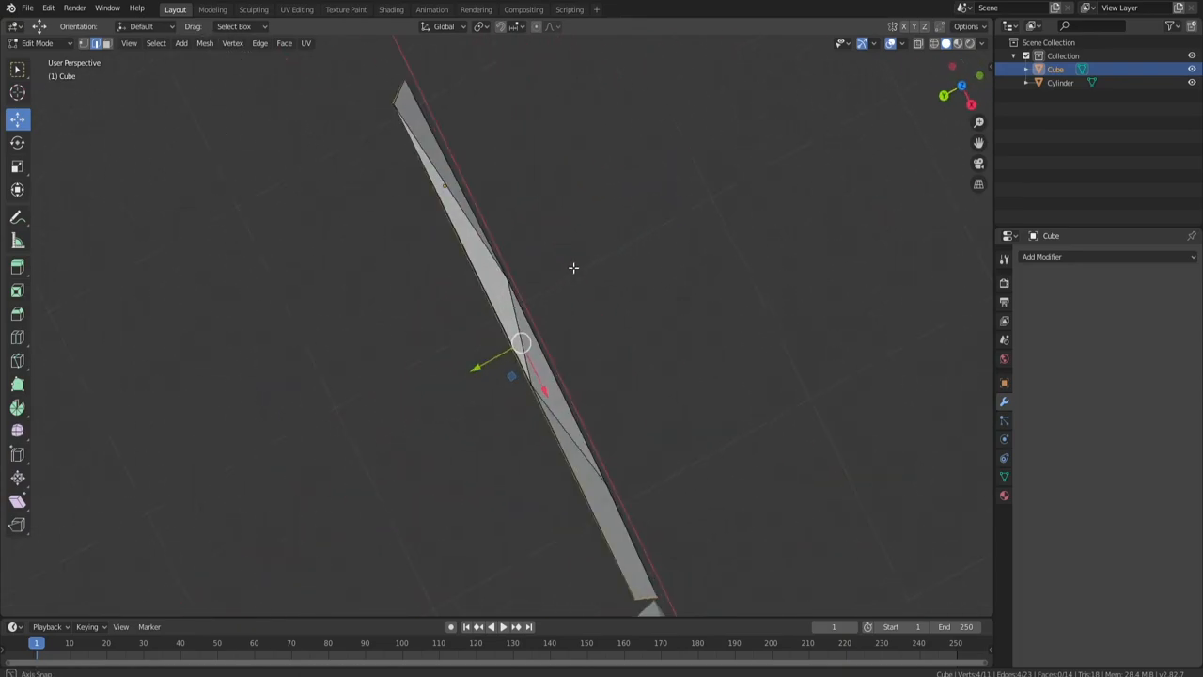
pyautogui.moveTo(574, 267); pyautogui.dragTo(530, 379)
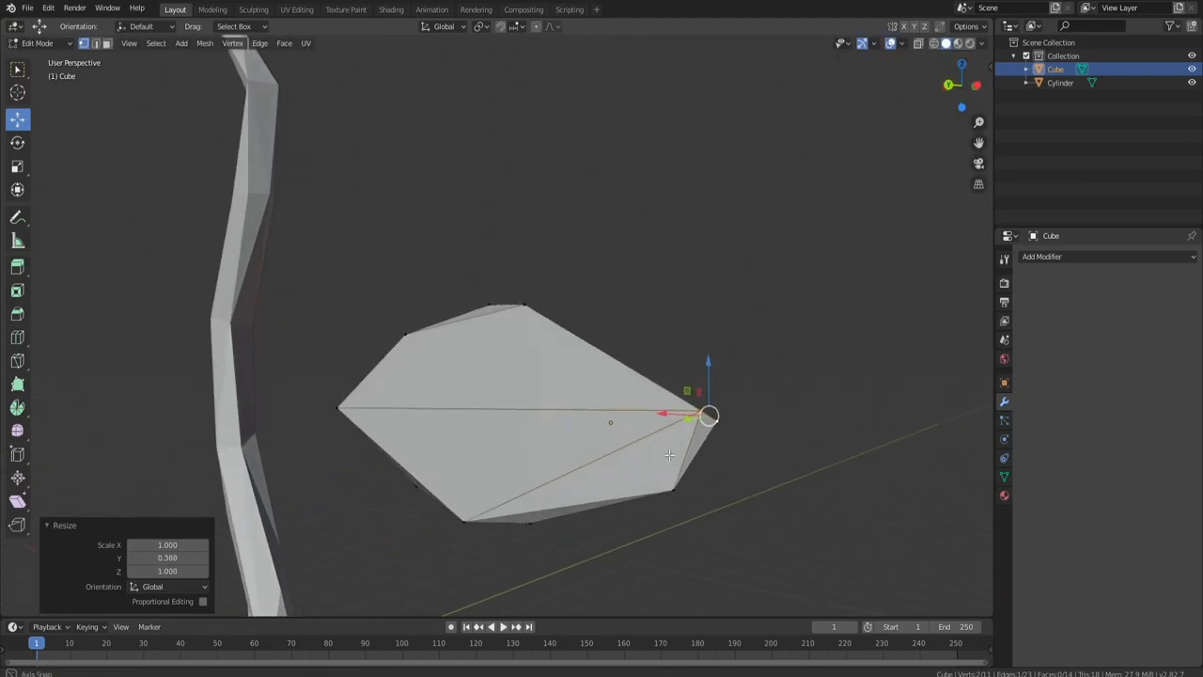
pyautogui.press('Tab')
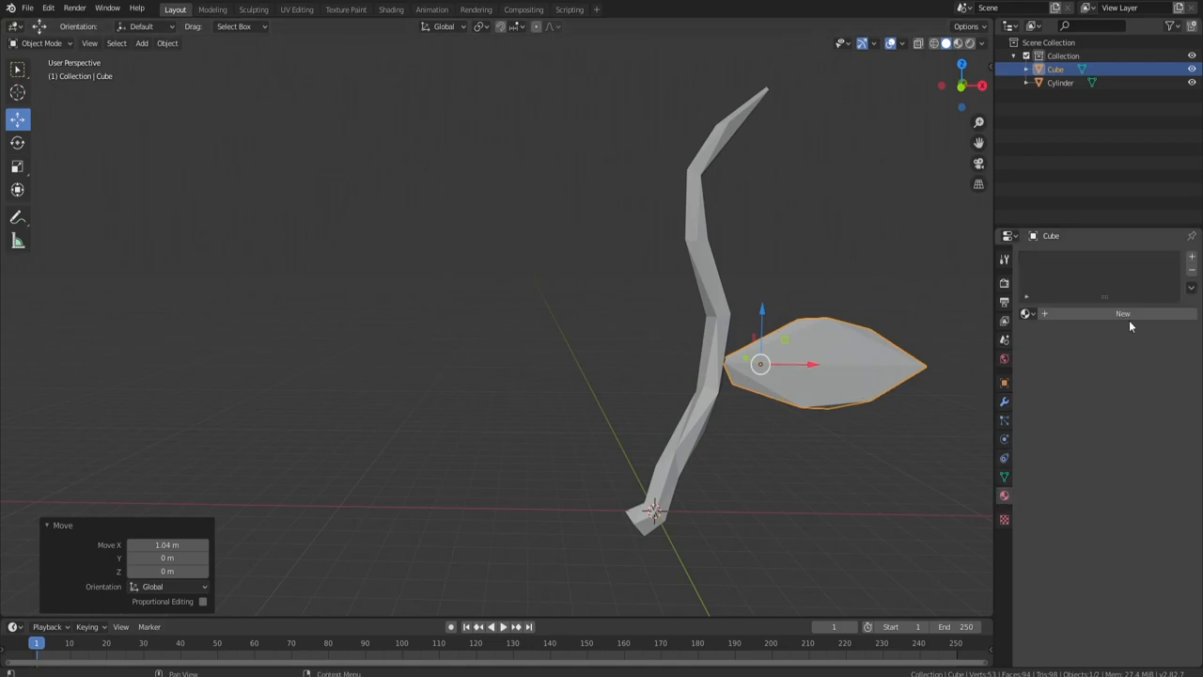
# Step: Create a feather material with Base Color from the 256.jpg image texture
pyautogui.click(297, 9)
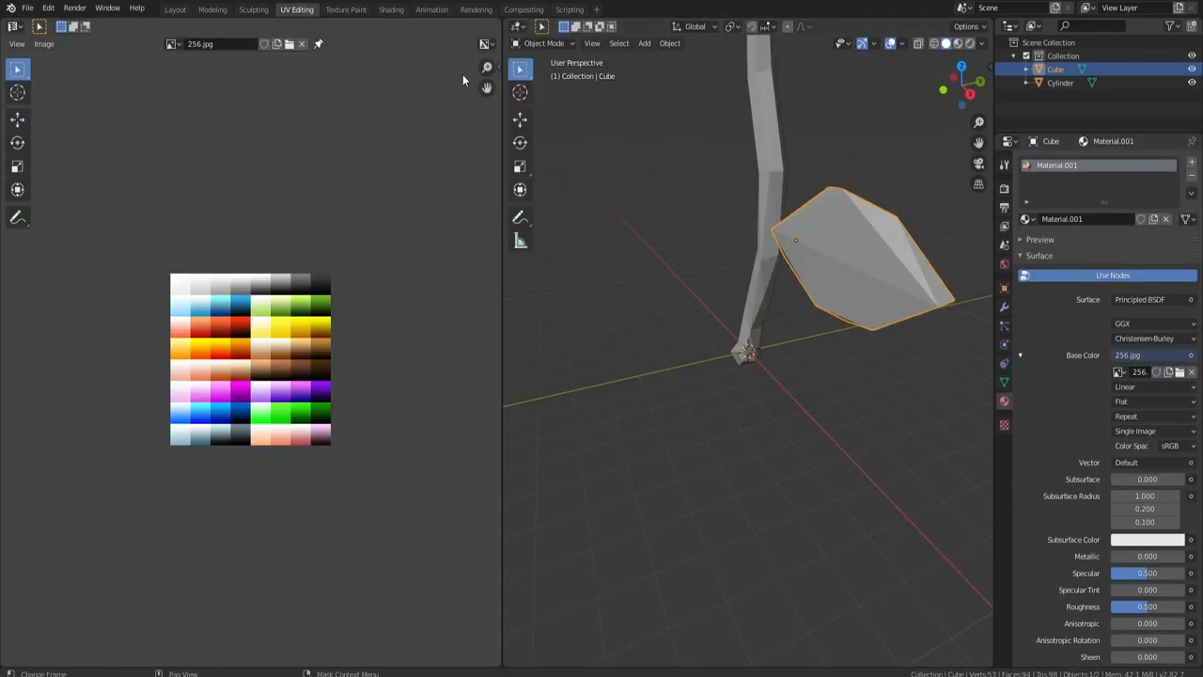
pyautogui.click(174, 9)
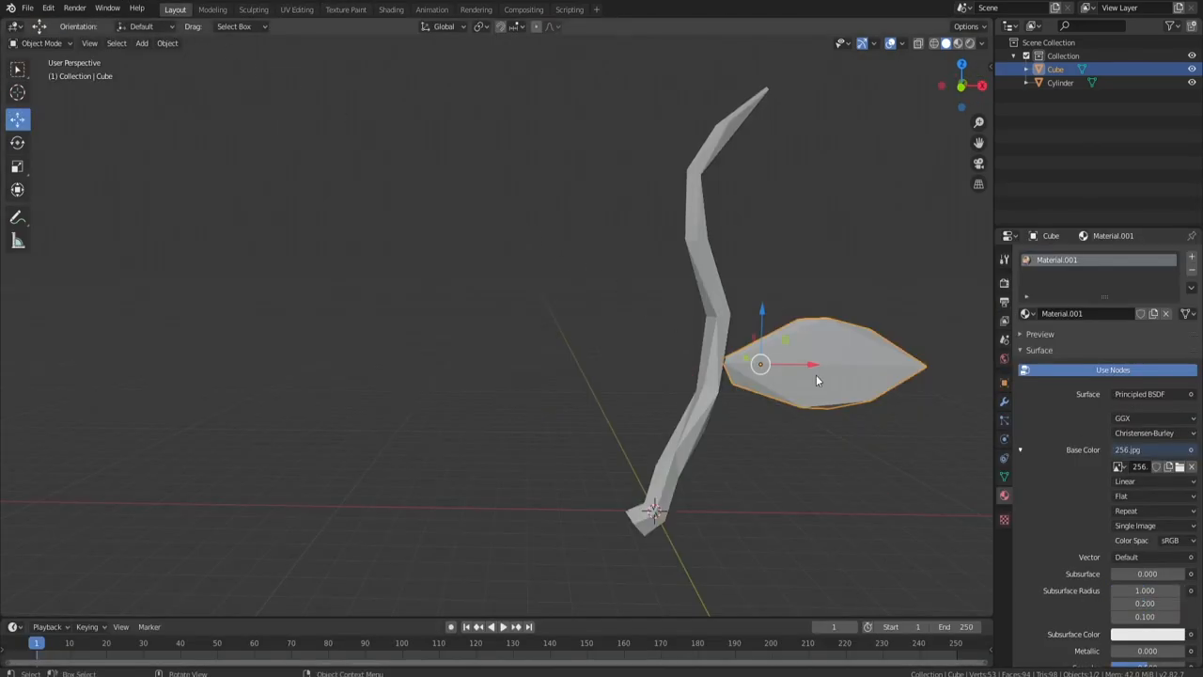
pyautogui.moveTo(710, 255)
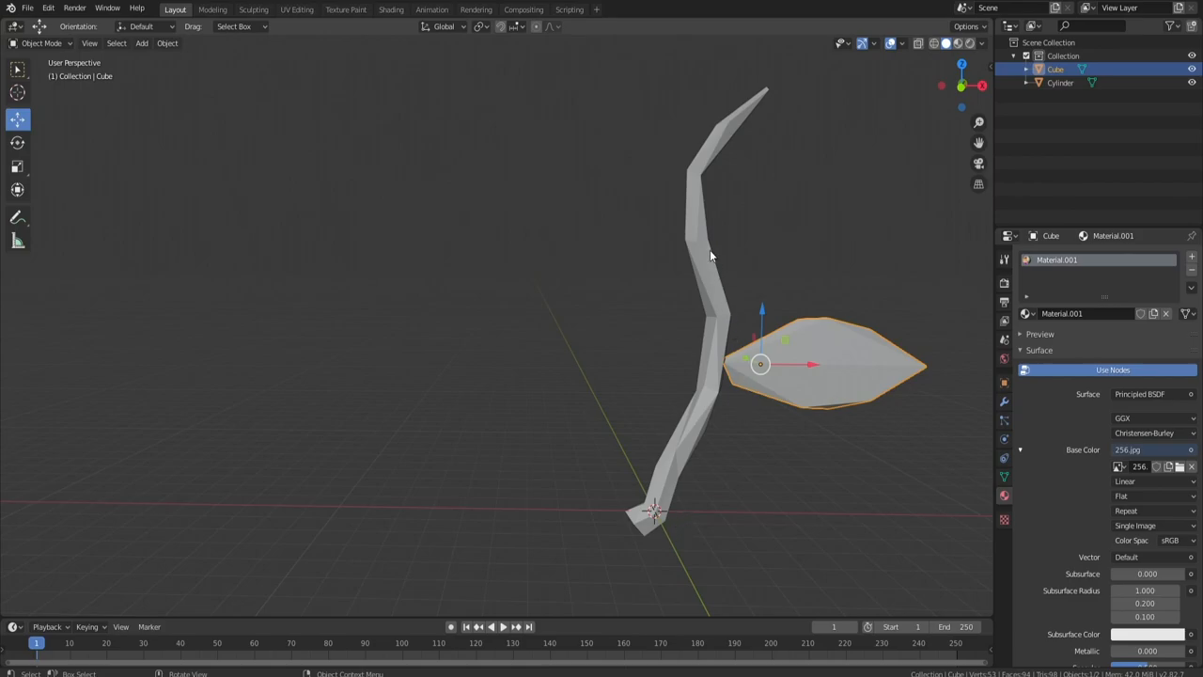
pyautogui.moveTo(1022, 266)
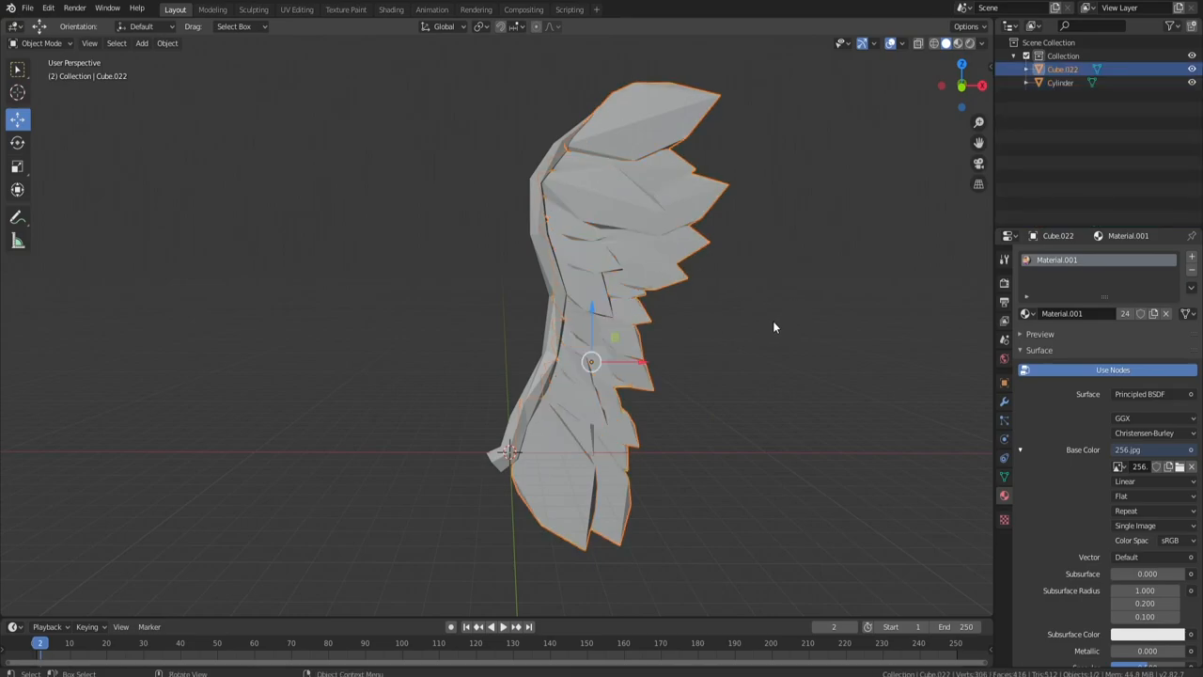
# Step: Extrude and scale the cylinder's rings into a slim bone along the wing's inner edge
pyautogui.moveTo(774, 327); pyautogui.dragTo(512, 311)
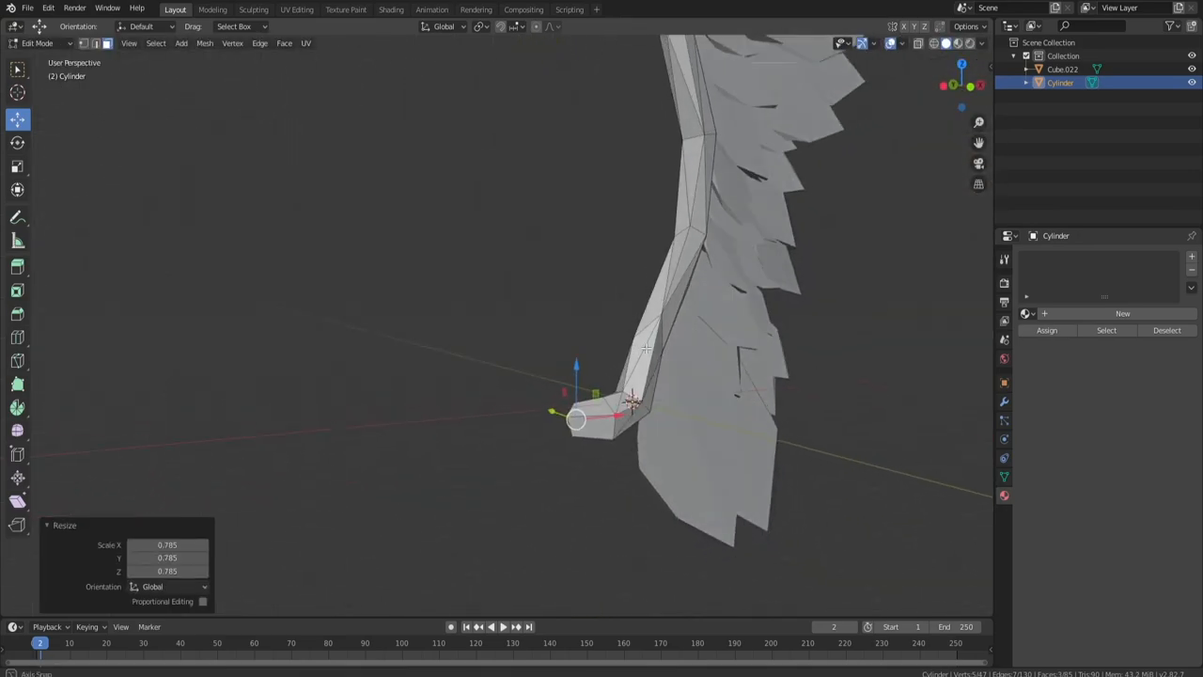
pyautogui.press('Tab')
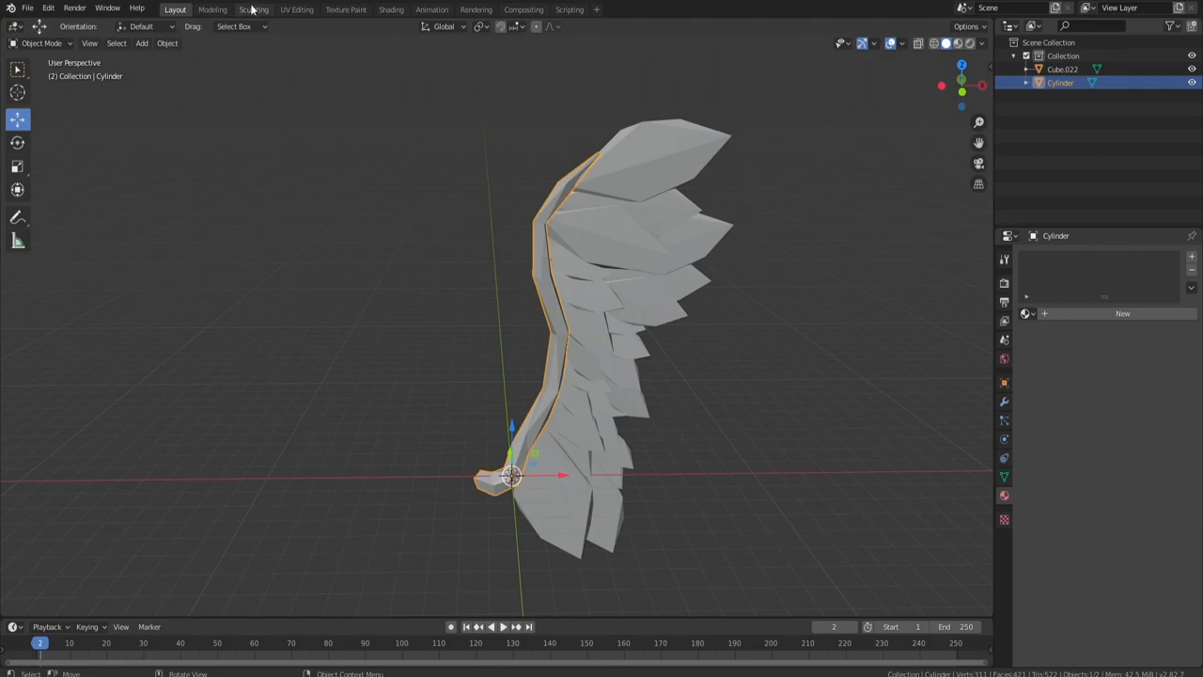
# Step: Enter the UV Editing workspace and start editing the wing Cube.022 mesh faces
pyautogui.click(297, 10)
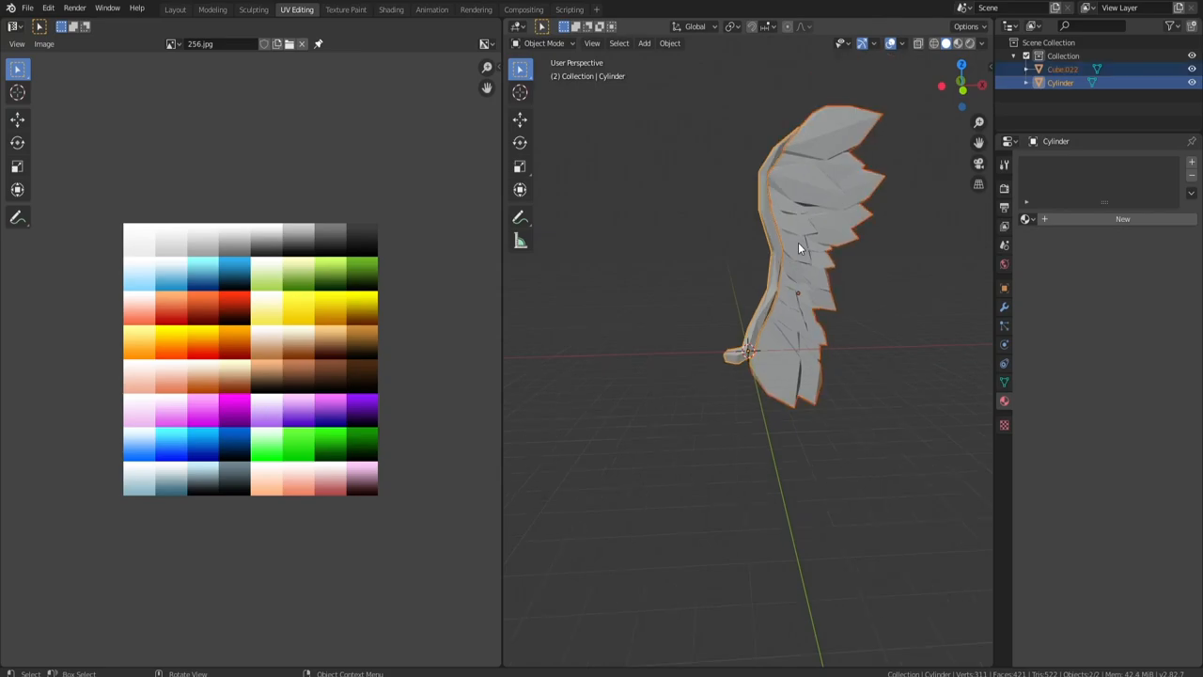
pyautogui.press('Tab')
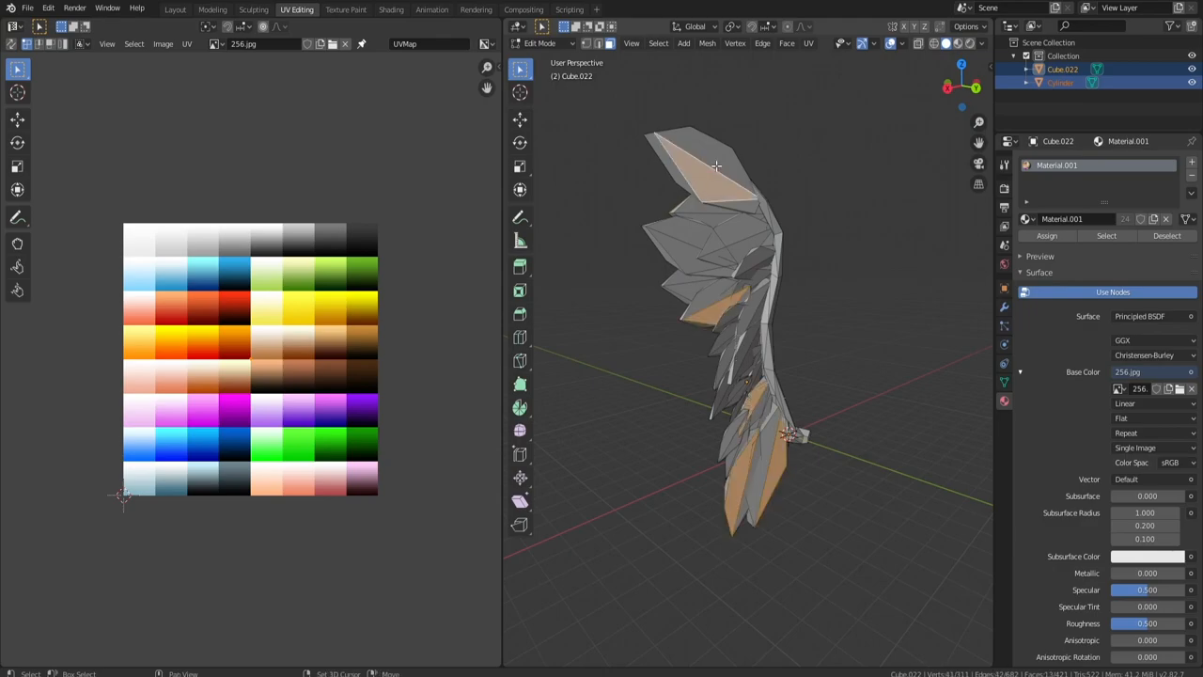
# Step: Move feather face UVs onto yellow and tan palette squares, then return to whole-object level
pyautogui.click(1060, 83)
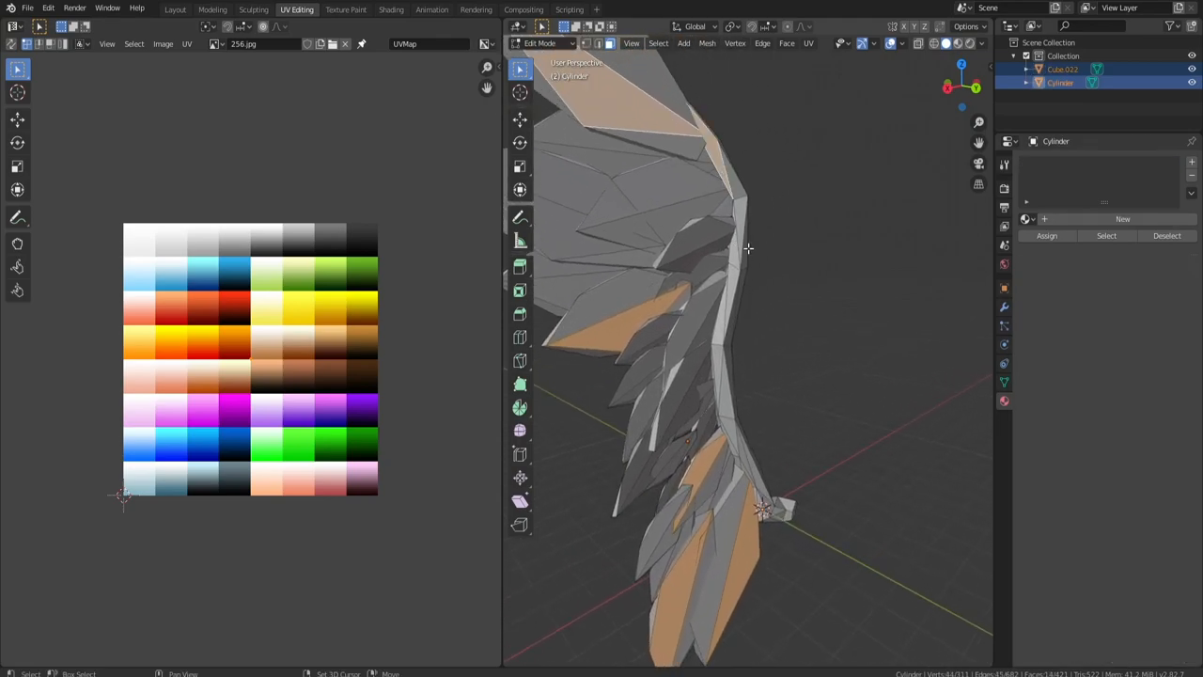
pyautogui.moveTo(748, 248); pyautogui.dragTo(838, 389)
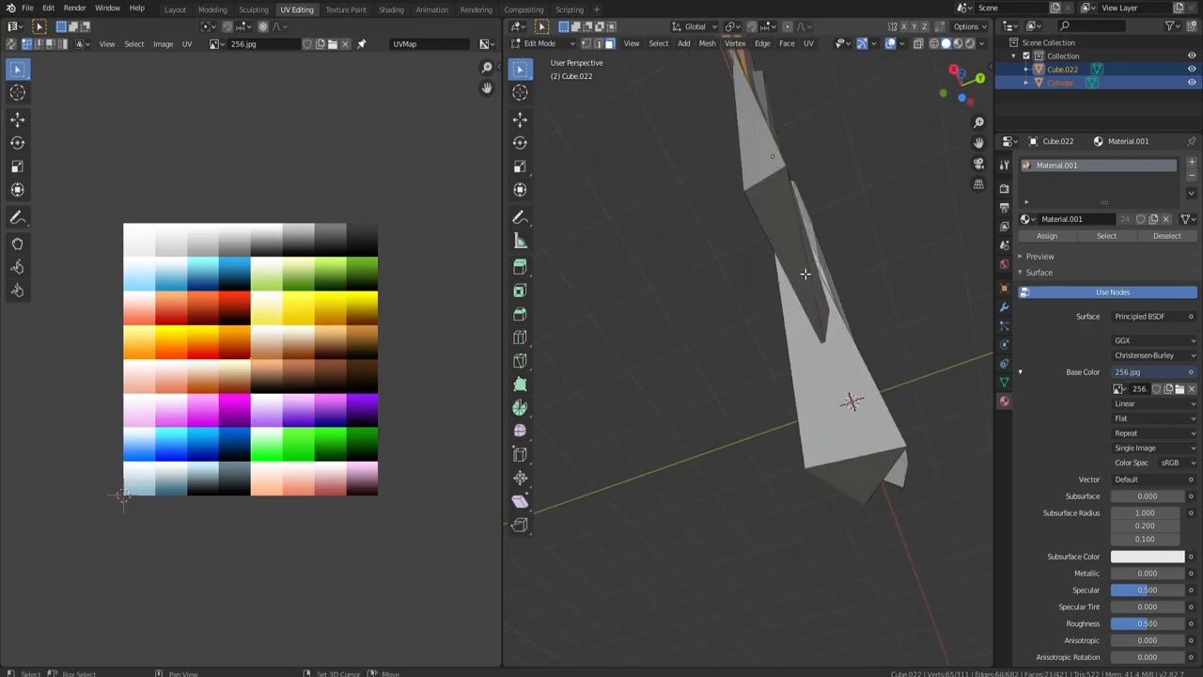
pyautogui.moveTo(805, 273); pyautogui.dragTo(783, 444)
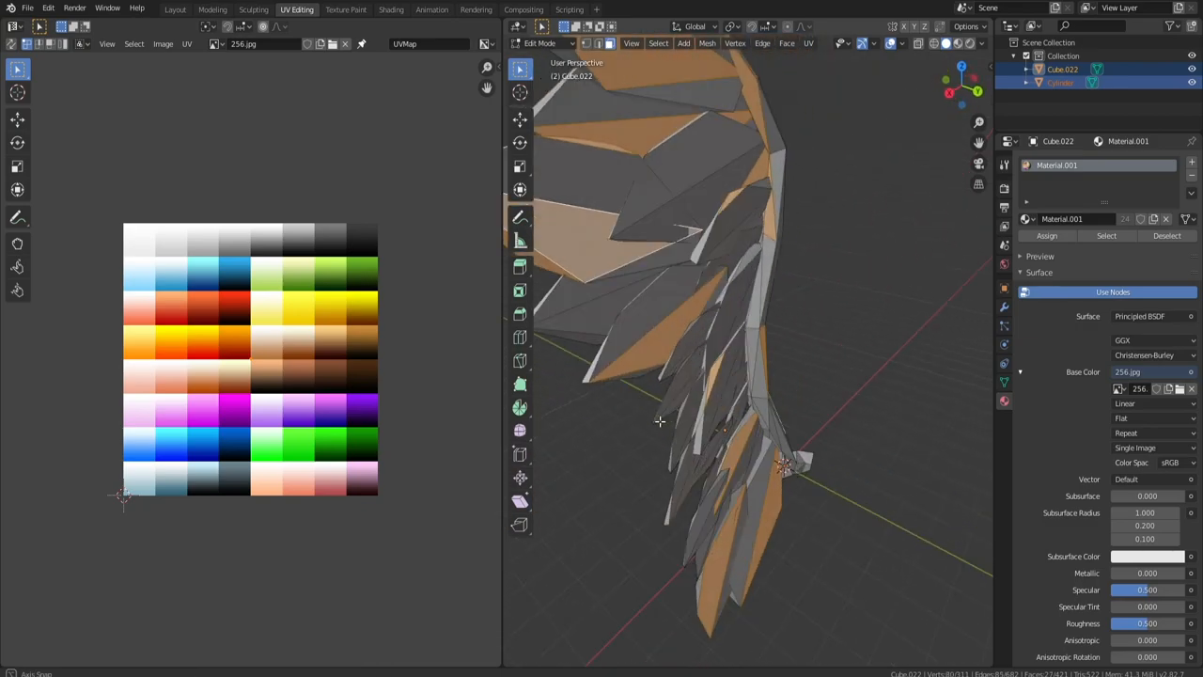
pyautogui.moveTo(658, 423); pyautogui.dragTo(767, 293)
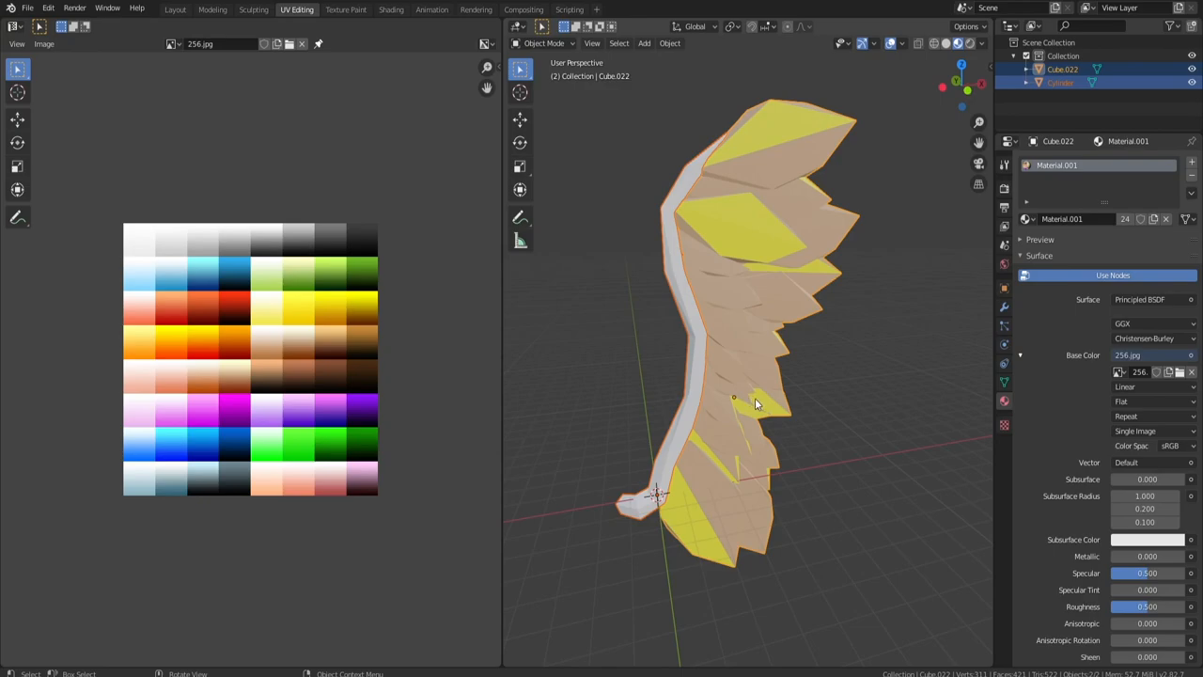
# Step: Reassign feather UVs to pink, blue, green and yellow squares, then duplicate the wing
pyautogui.moveTo(756, 404); pyautogui.dragTo(681, 337)
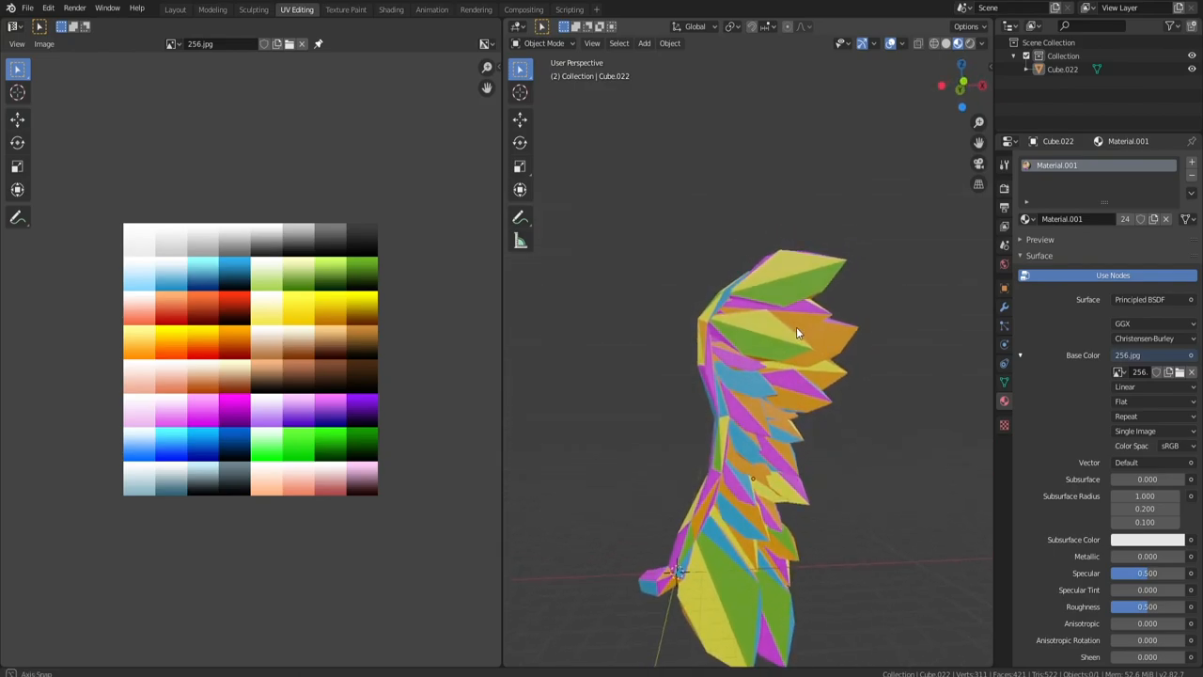
pyautogui.moveTo(799, 333); pyautogui.dragTo(579, 389)
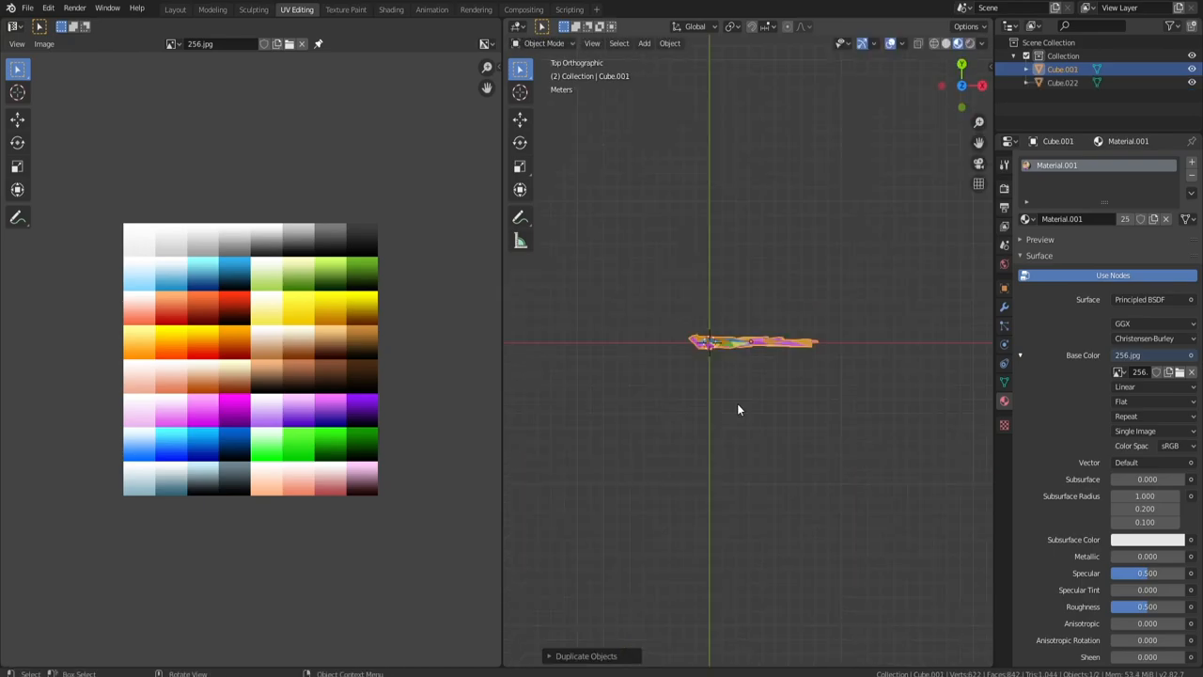
# Step: Mirror the duplicate wing along X and show both wings in Material Preview
pyautogui.click(175, 9)
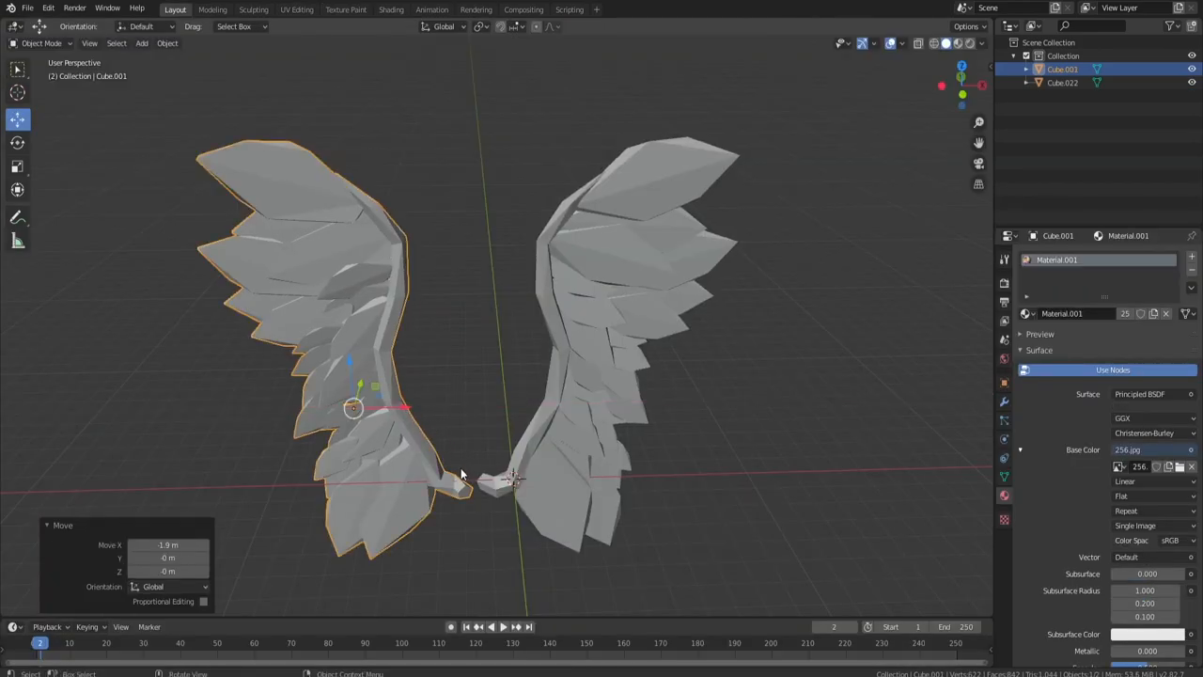
pyautogui.press('Tab')
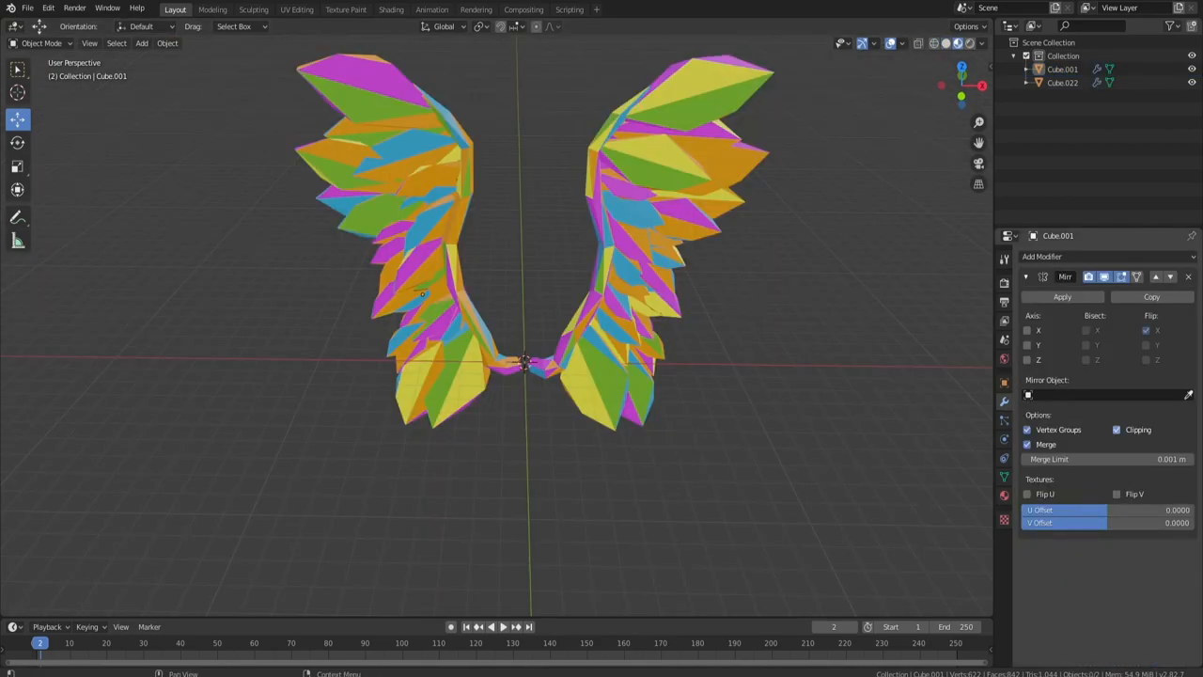
pyautogui.press('Tab')
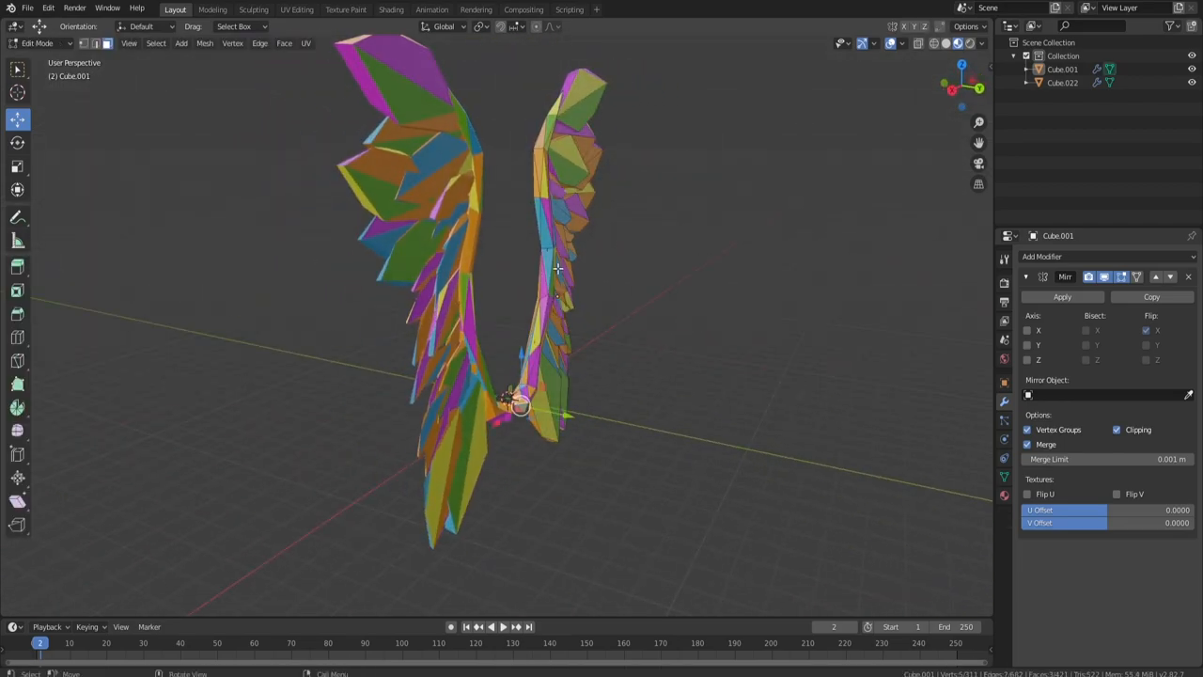
pyautogui.press('Tab')
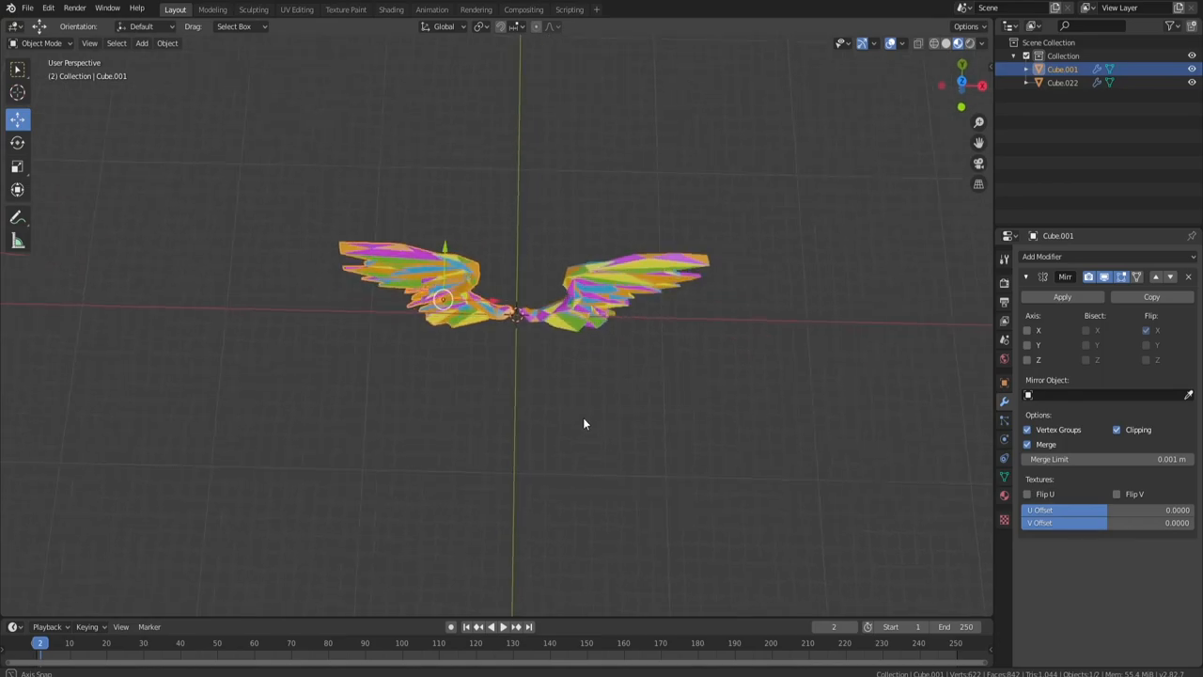
pyautogui.moveTo(582, 423); pyautogui.dragTo(564, 384)
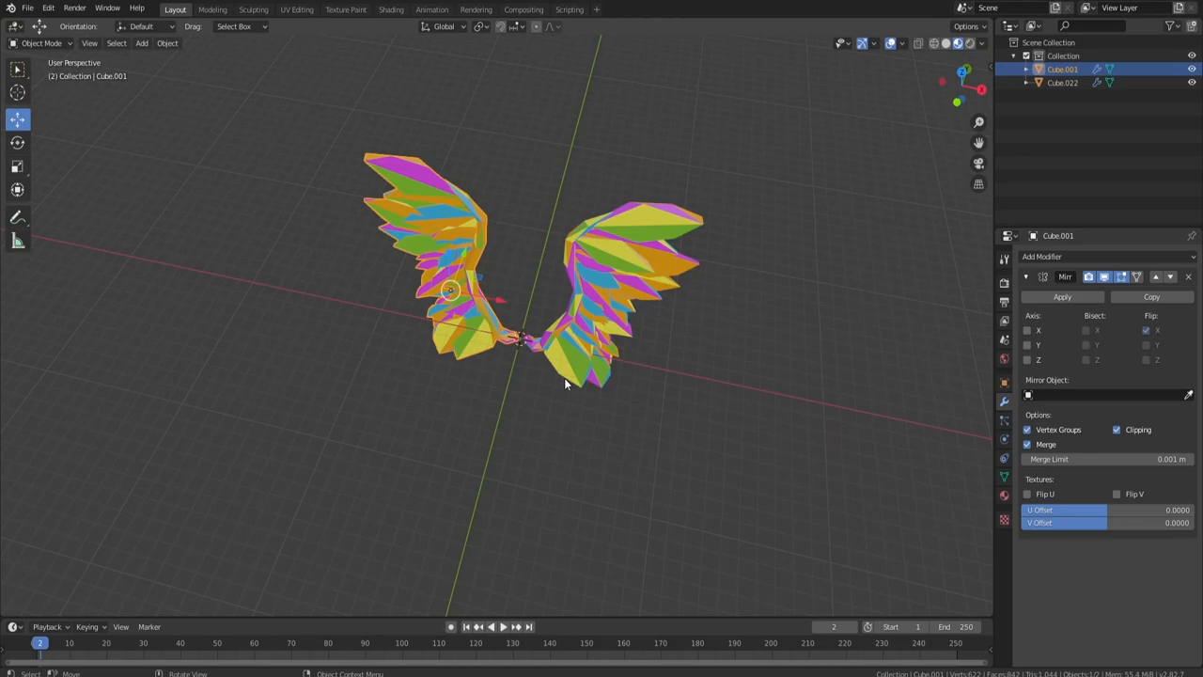
pyautogui.moveTo(623, 313)
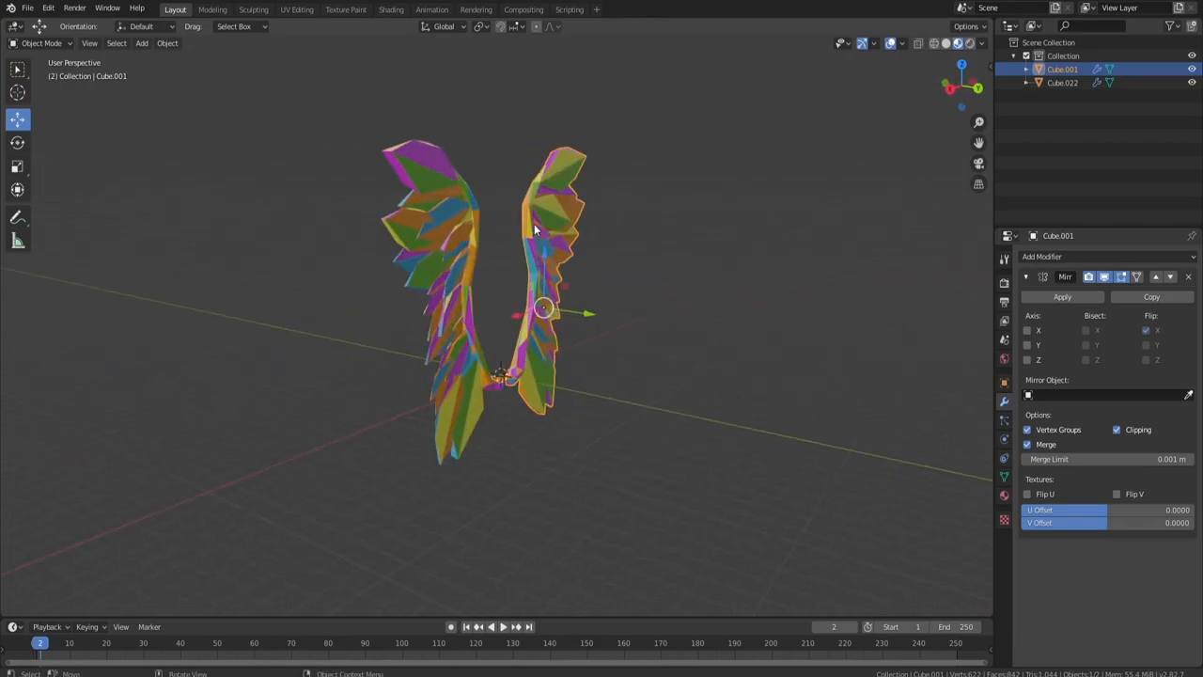
# Step: From the back view, move wing vertices with smooth proportional falloff so both wings curve outward and stand upright
pyautogui.press('Tab')
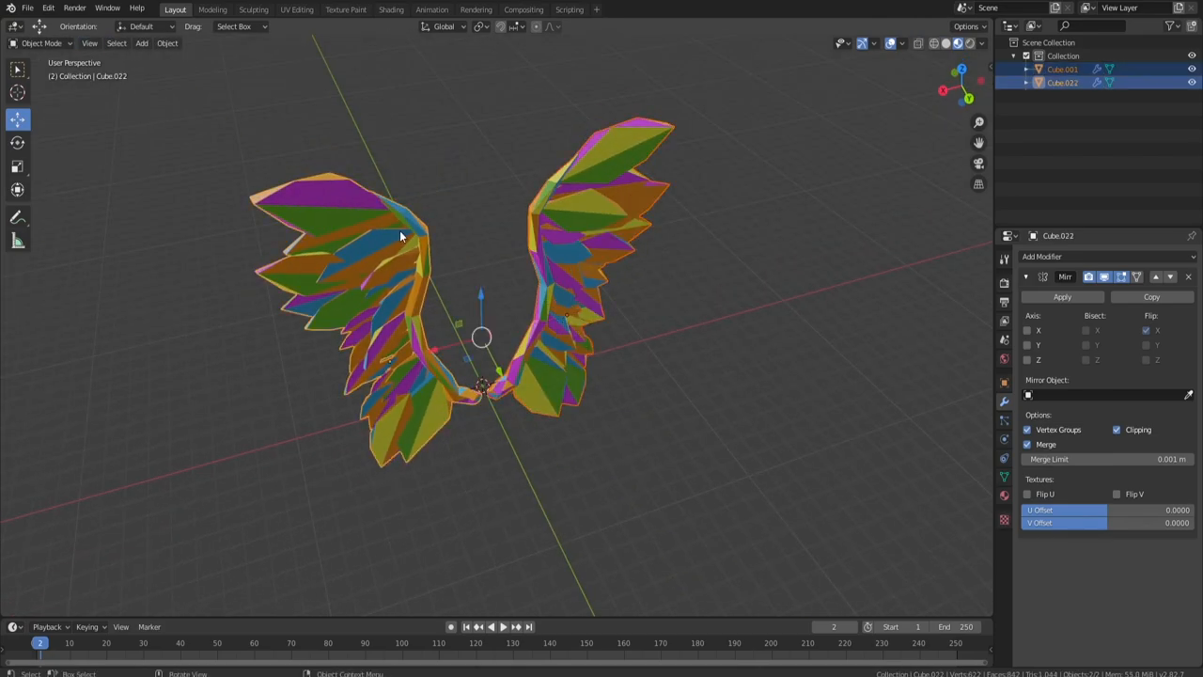
pyautogui.press('Tab')
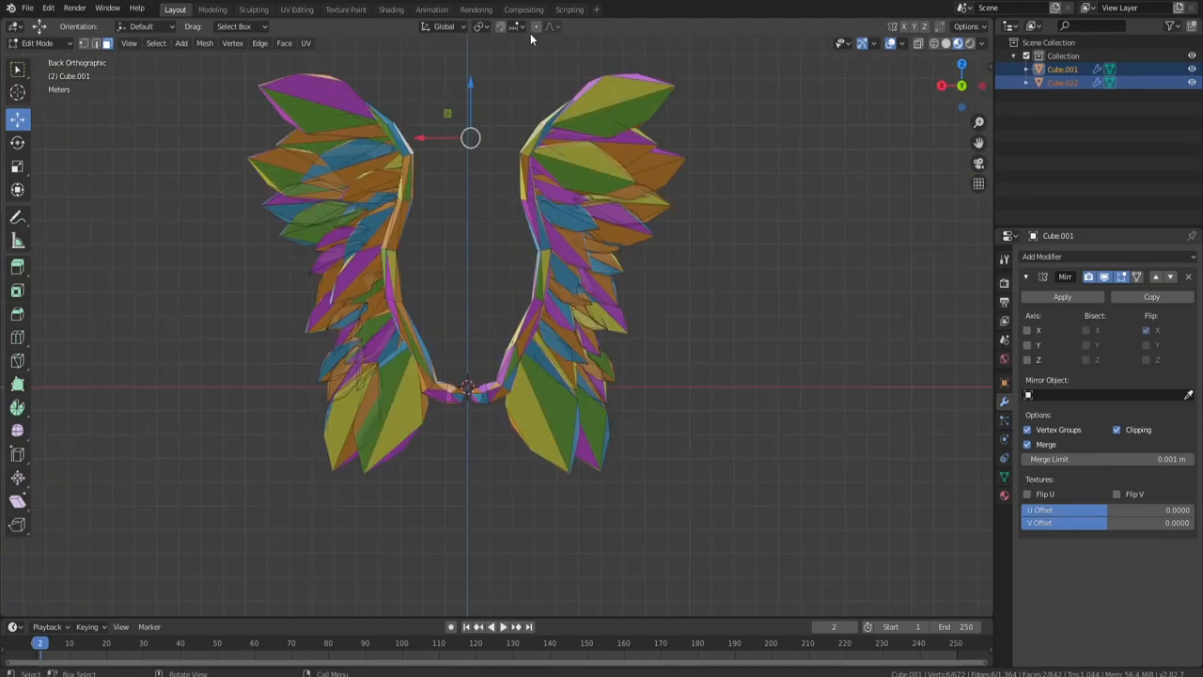
pyautogui.press('g')
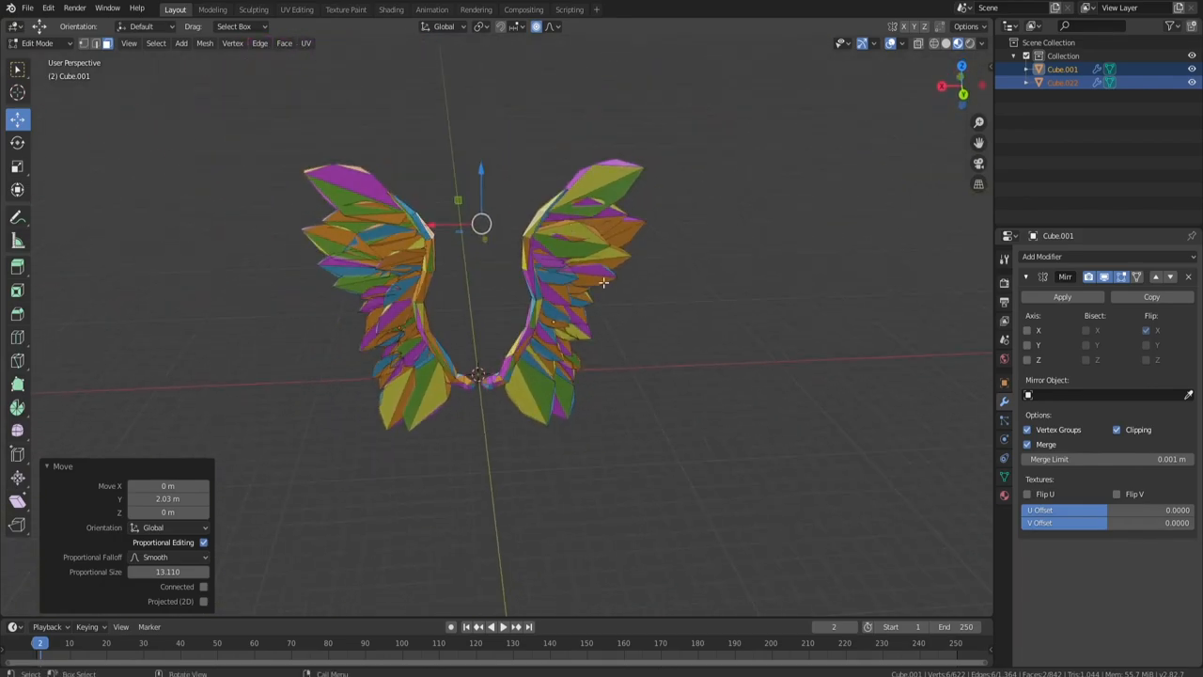
pyautogui.press('Tab')
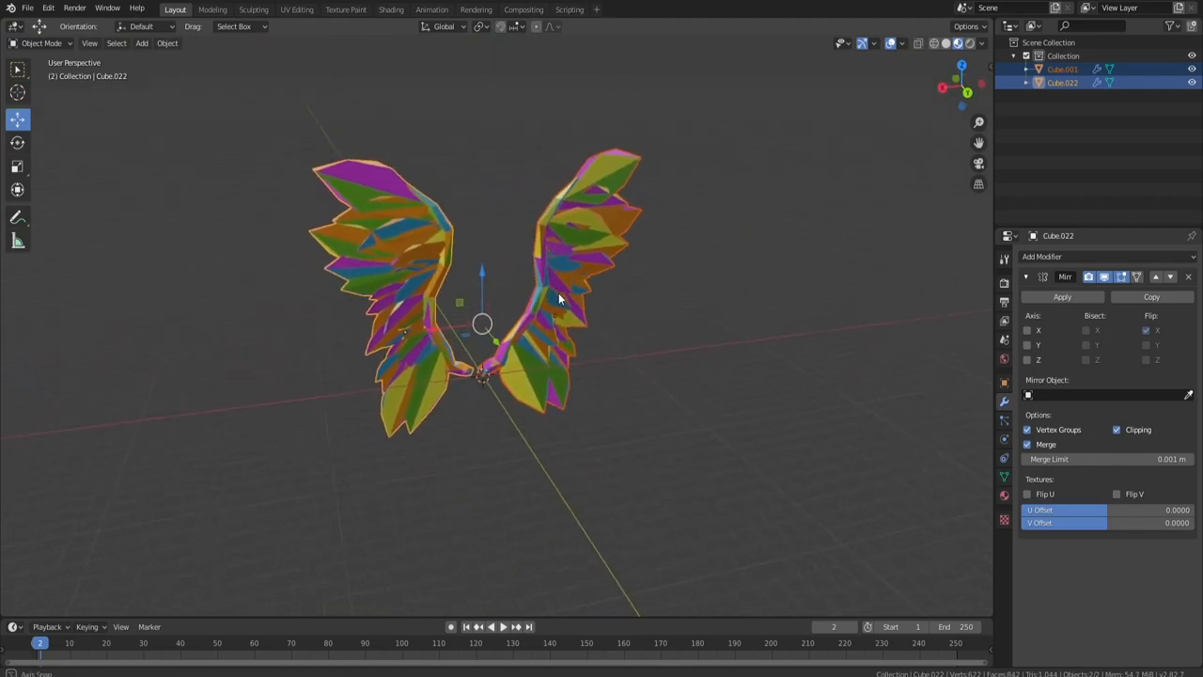
pyautogui.moveTo(560, 299); pyautogui.dragTo(630, 384)
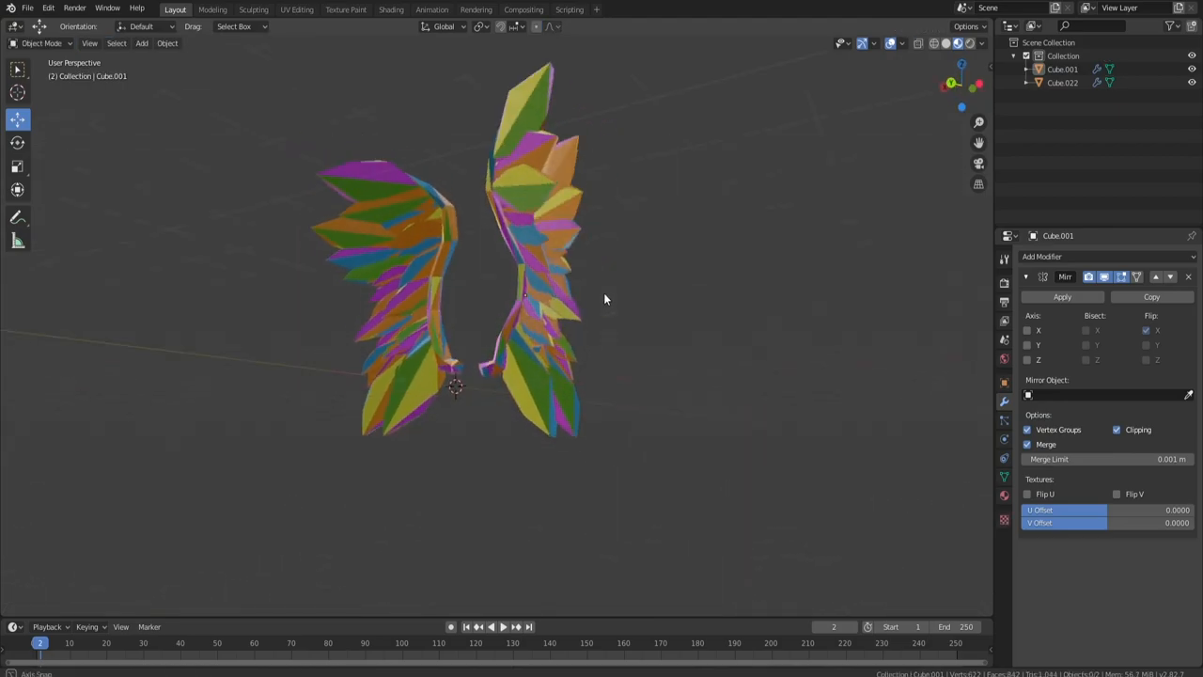
pyautogui.moveTo(605, 299); pyautogui.dragTo(677, 343)
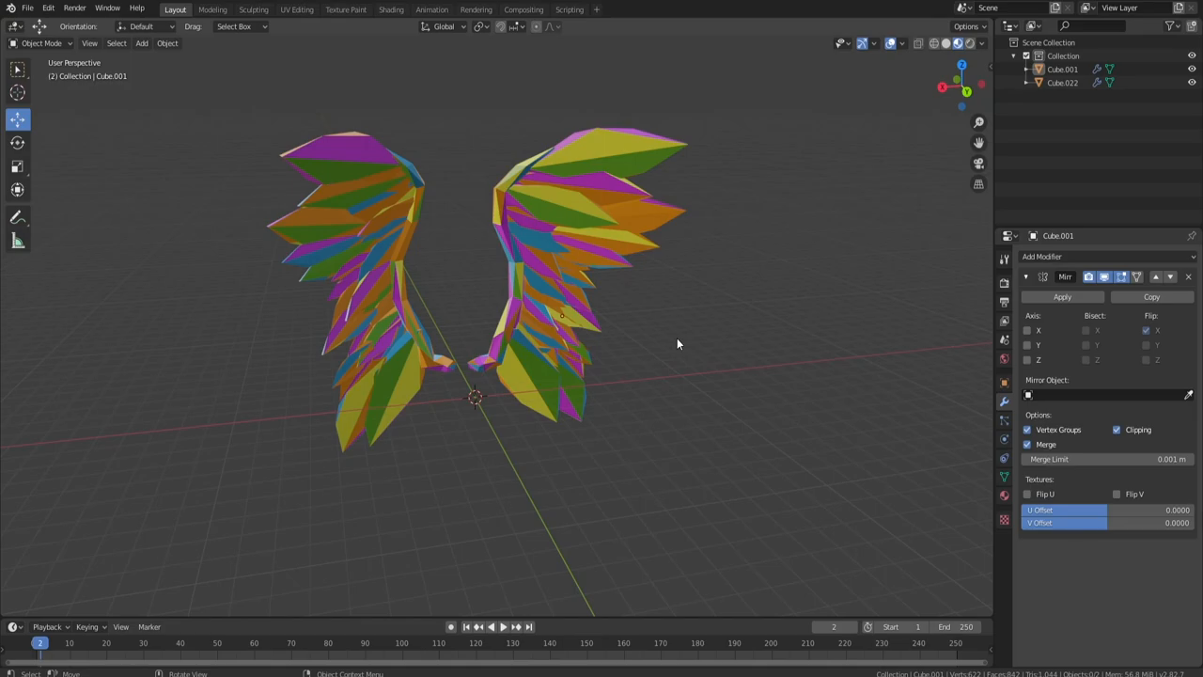
pyautogui.moveTo(1012, 364)
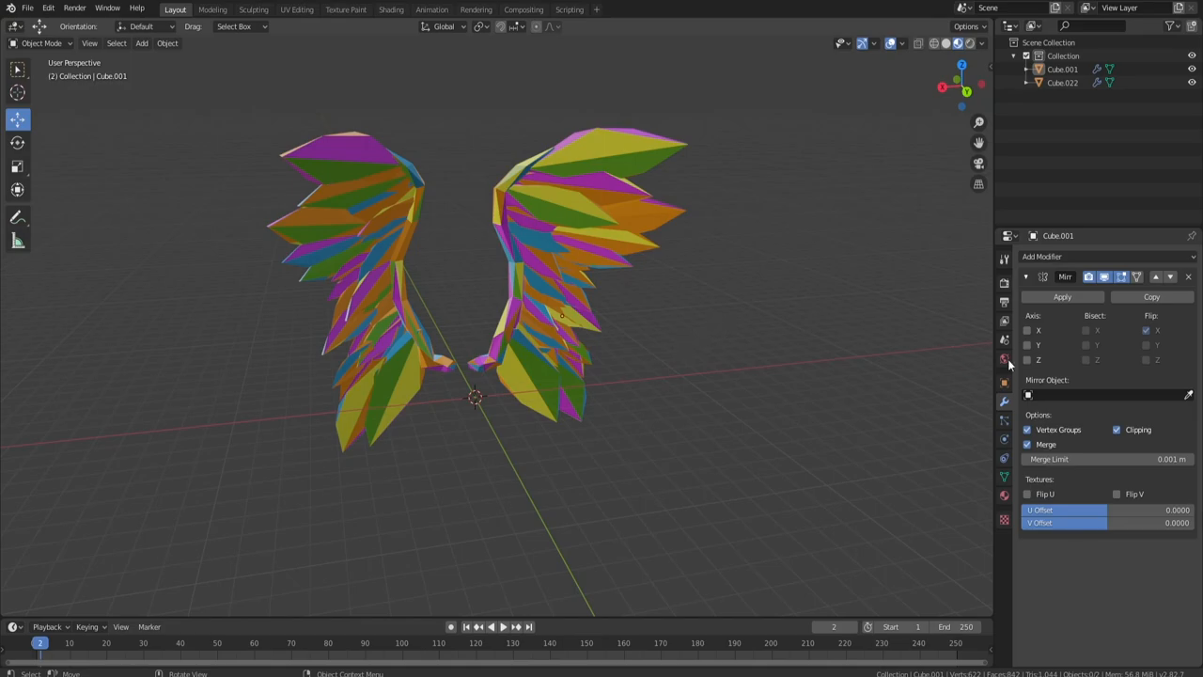